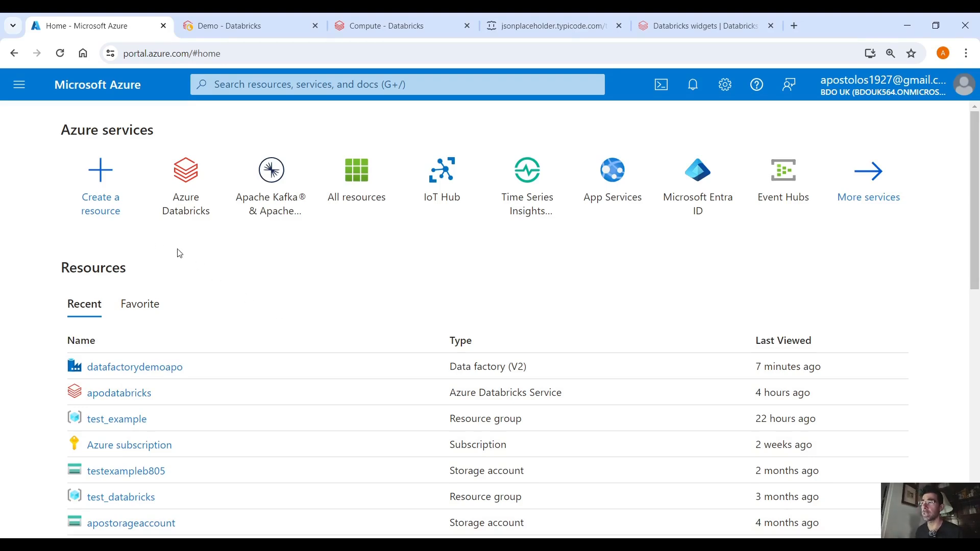
- Begin creating a new Data Factory resource, then abandon it and return to the portal home
click(100, 169)
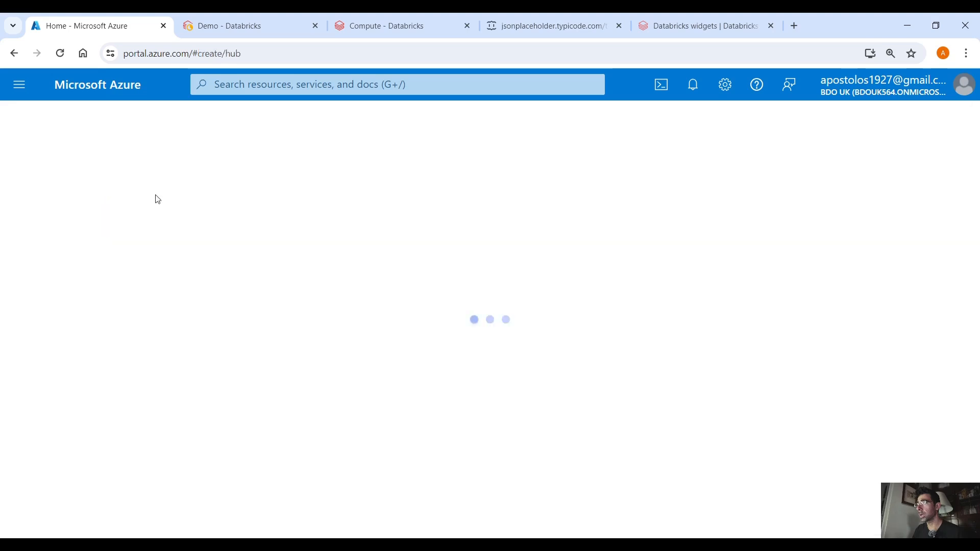
text(data factory)
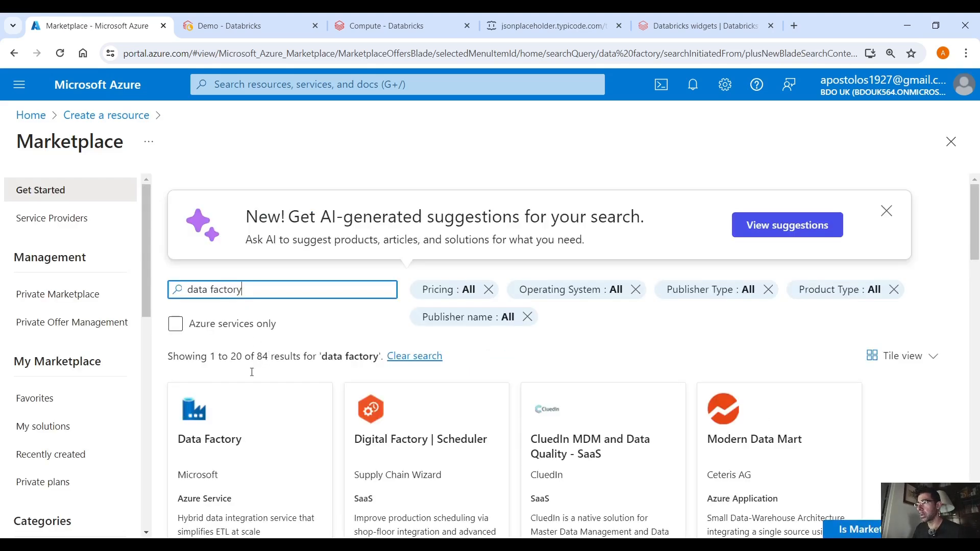
click(209, 439)
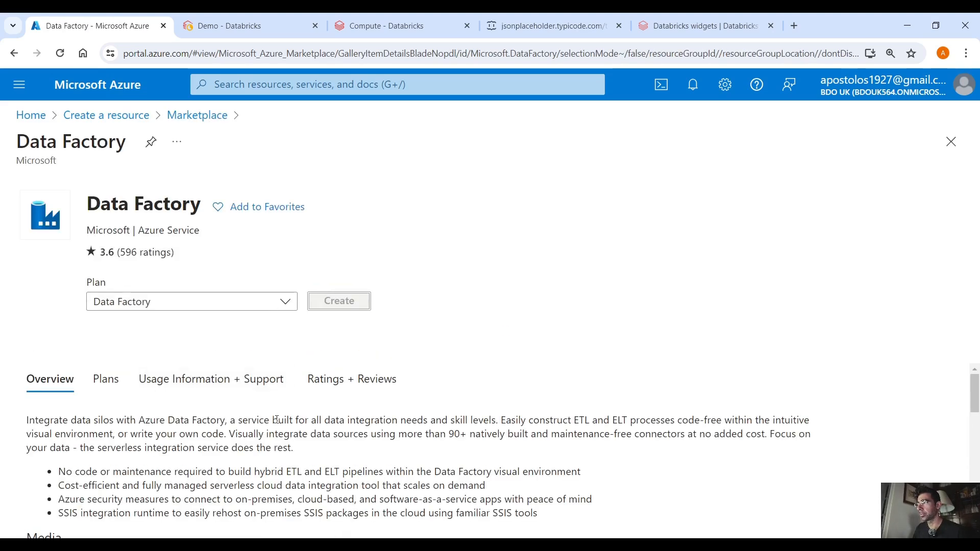
click(338, 300)
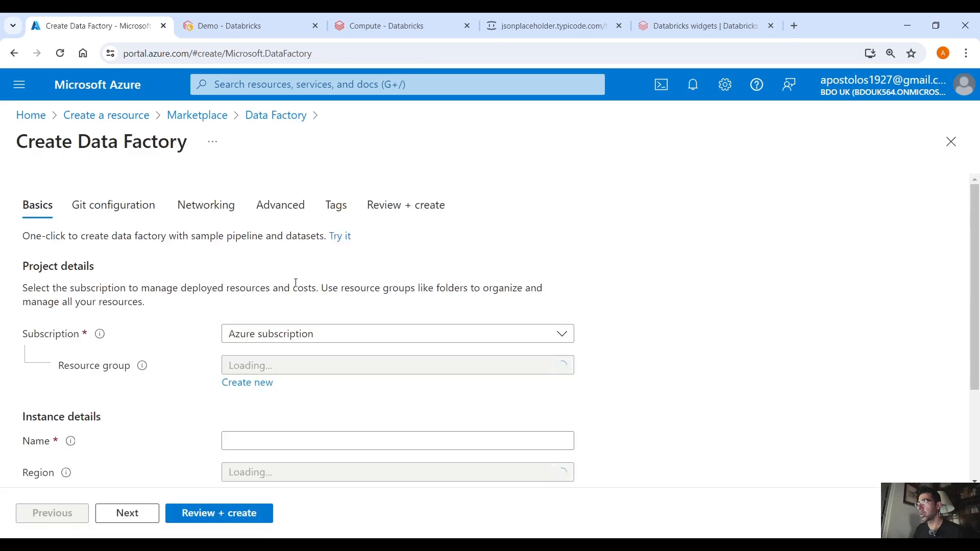
scroll(down, 3)
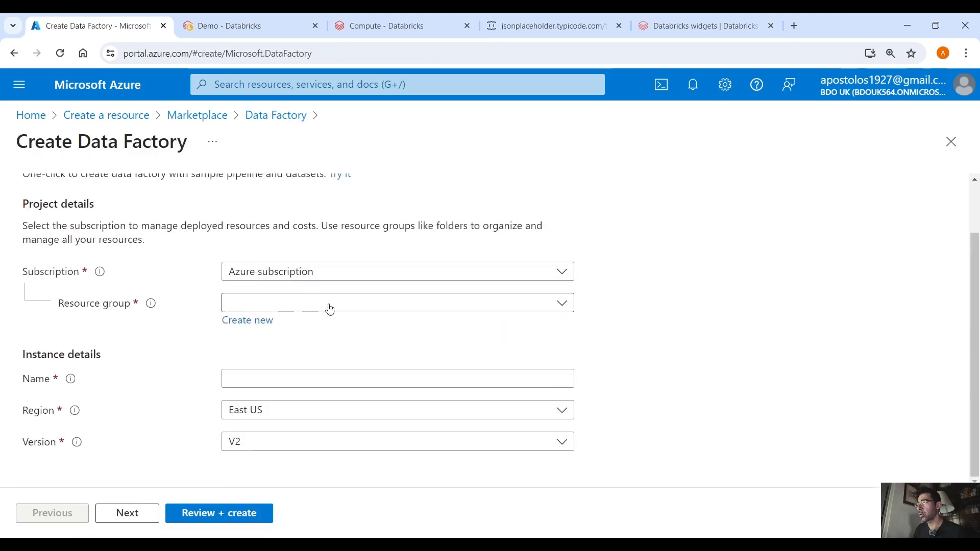
click(397, 377)
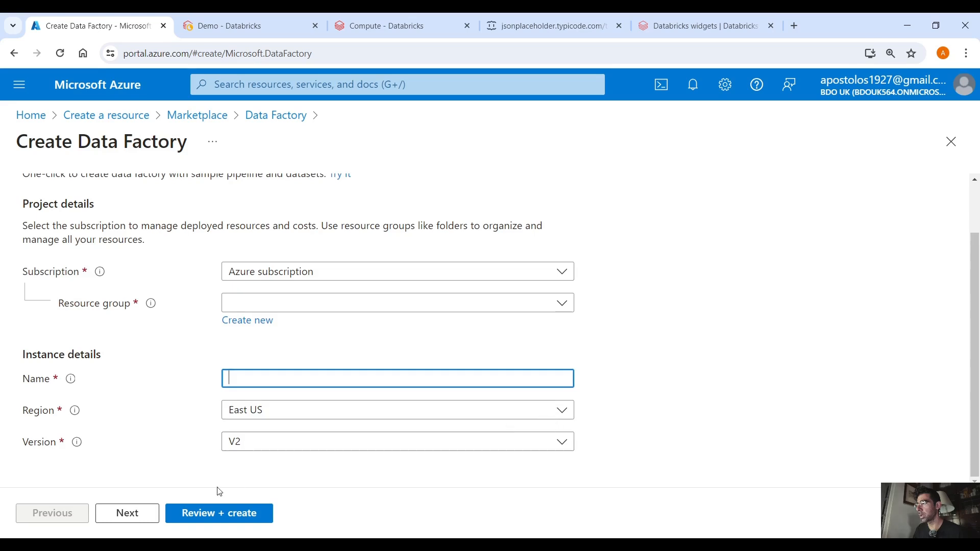
click(126, 513)
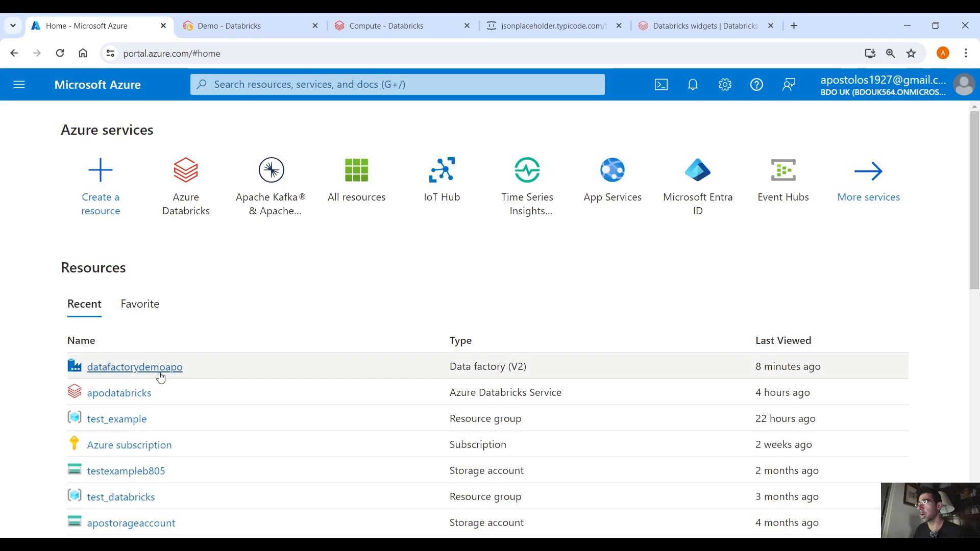
- Open datafactorydemoapo, launch its studio and show the Author workspace resources
click(134, 367)
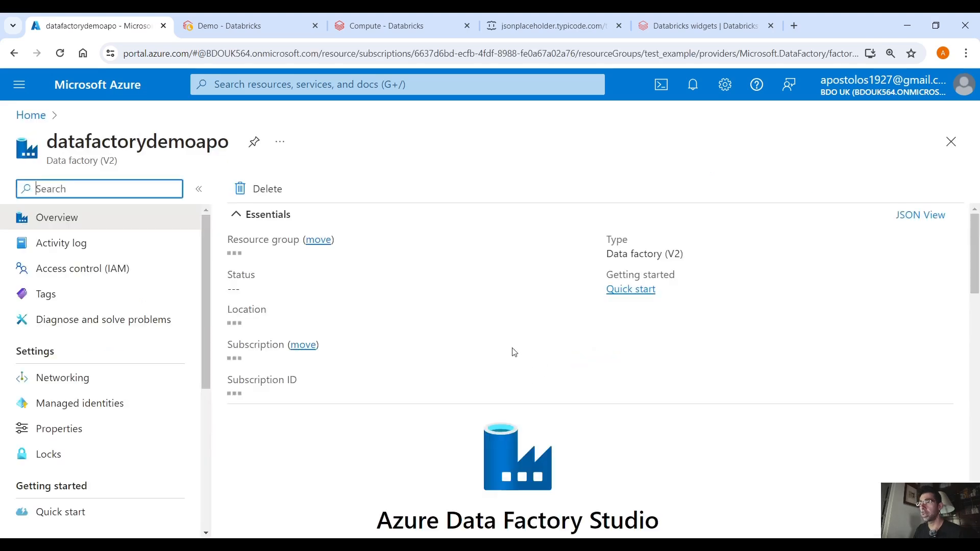
scroll(down, 3)
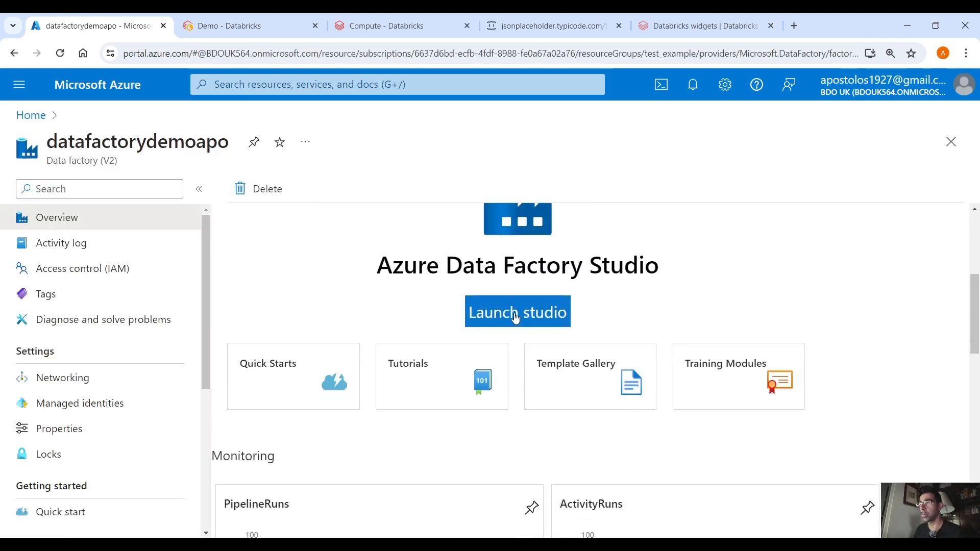
click(517, 313)
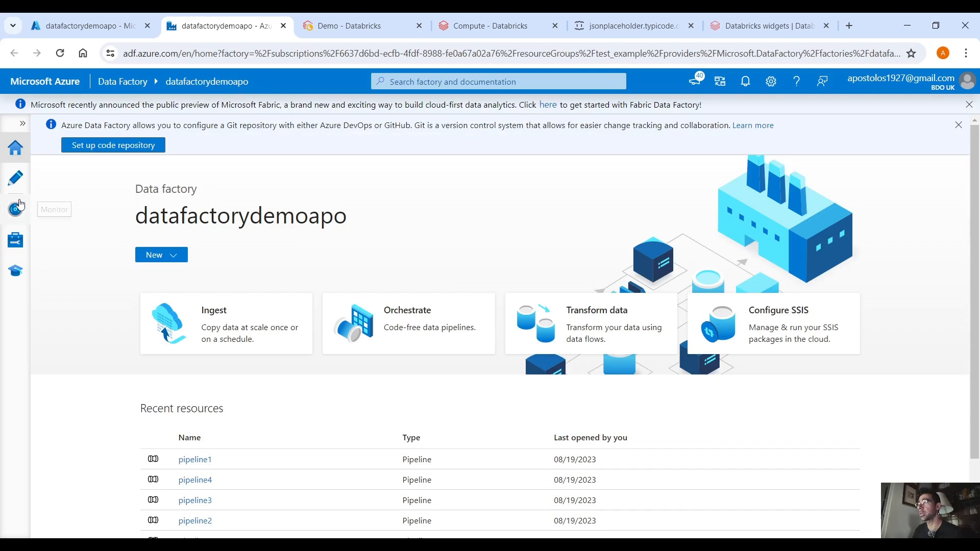
click(15, 178)
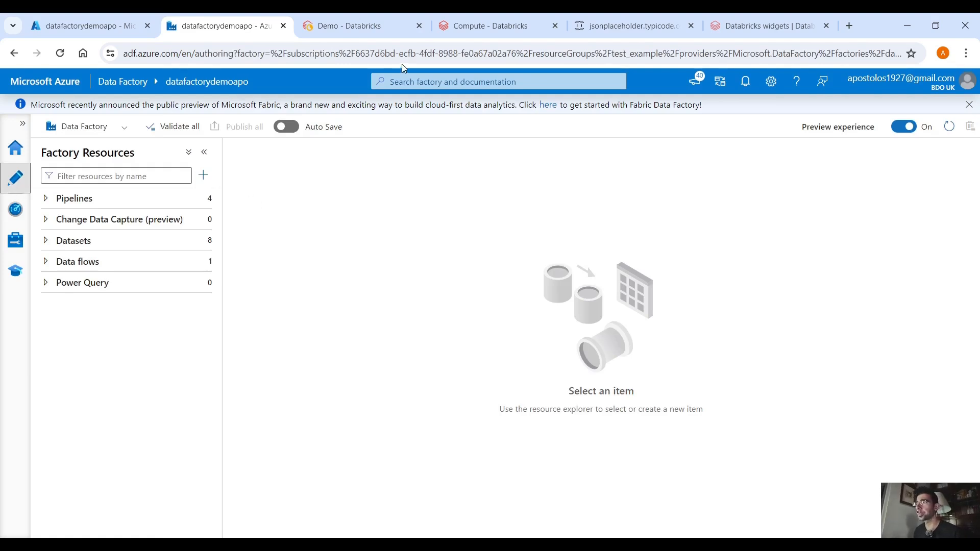
- Review the Demo notebook's request code that fetches a todo by id in Databricks
click(350, 25)
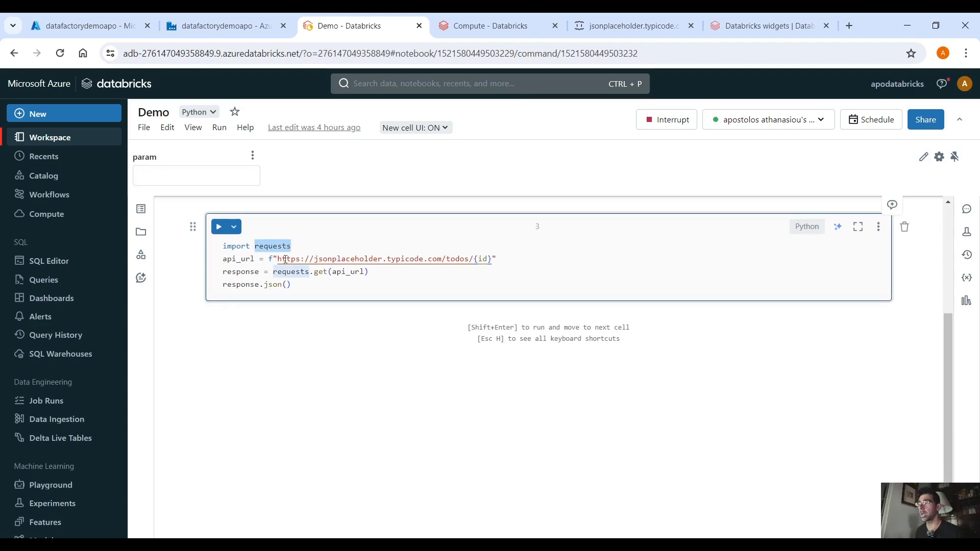
drag(278, 258, 491, 258)
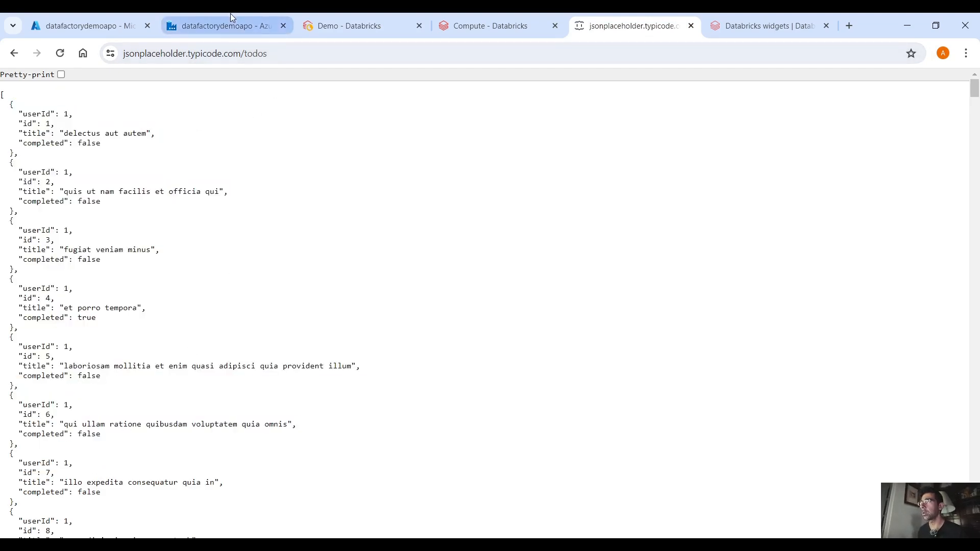
- Create a new pipeline in the studio and show its properties
click(224, 26)
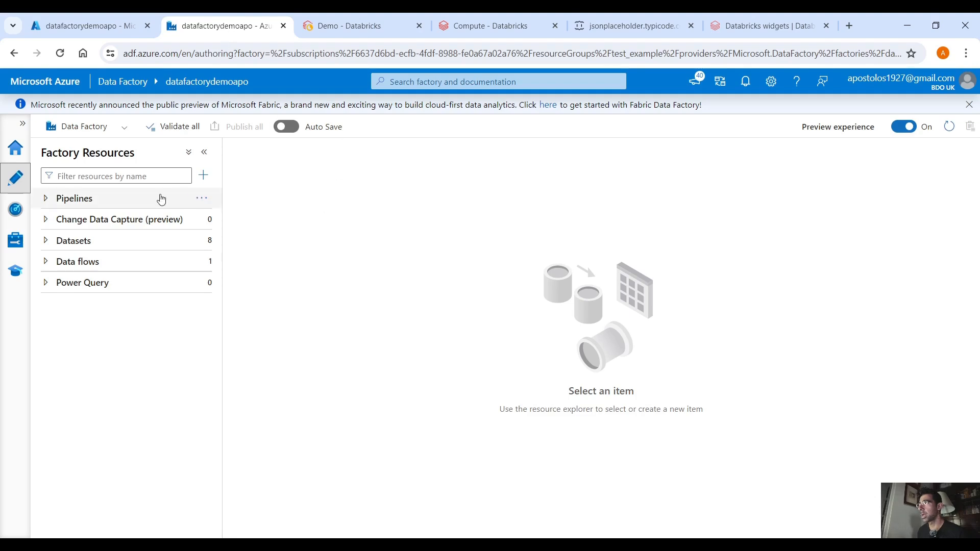
click(202, 174)
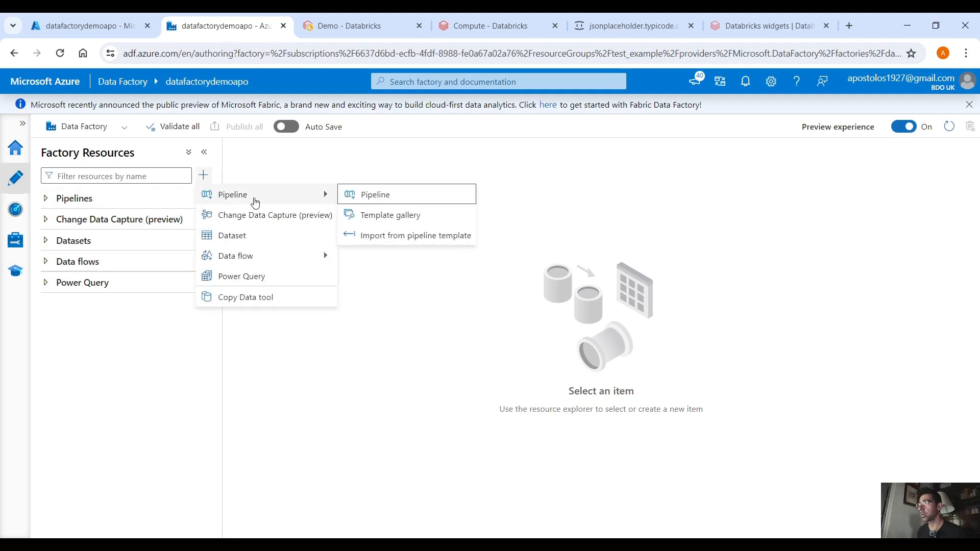
click(375, 194)
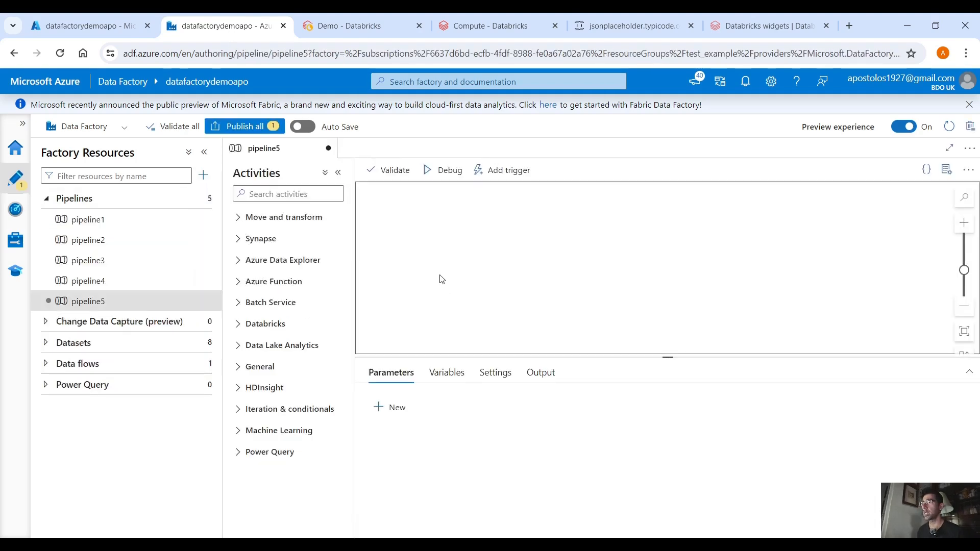
click(945, 170)
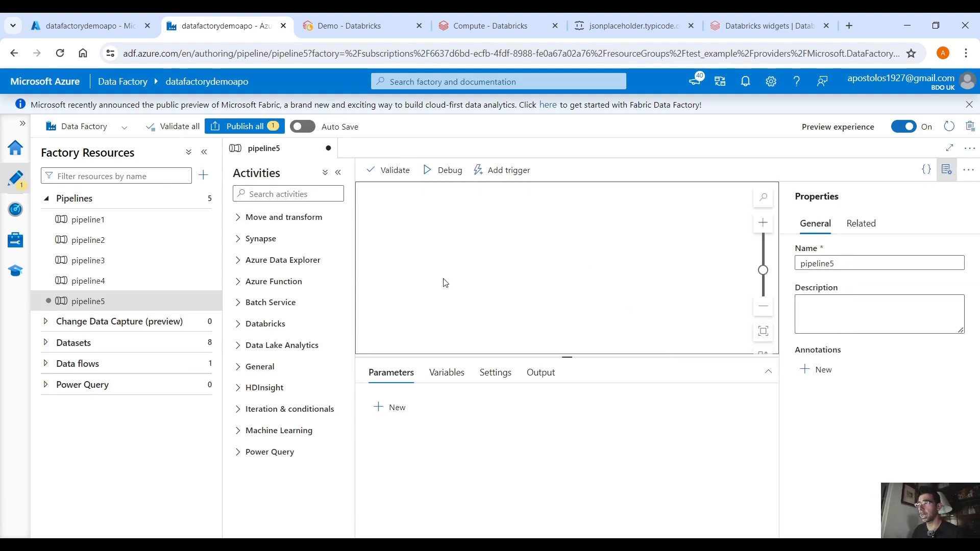
mouse_move(237, 332)
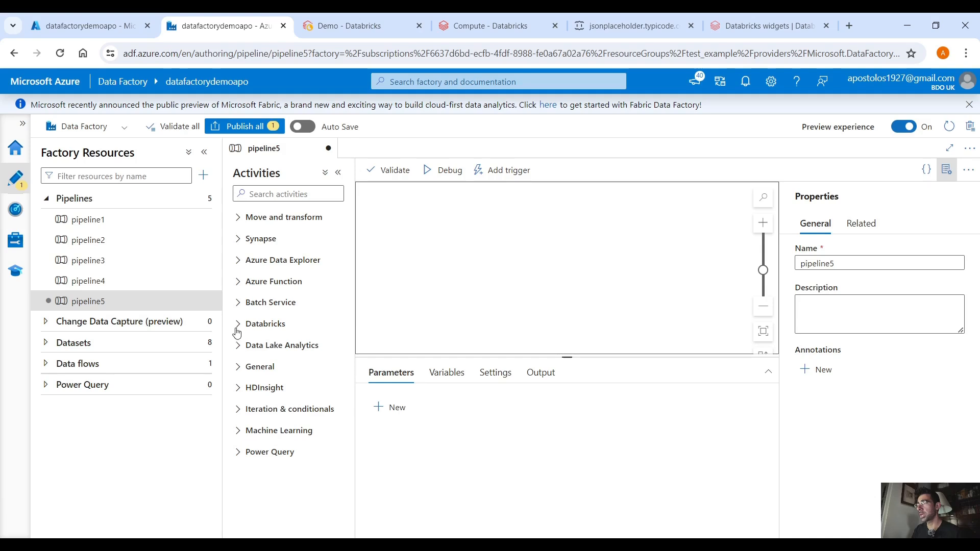
- Add a Databricks Notebook activity named Notebook Demo and go to its Azure Databricks settings
click(265, 323)
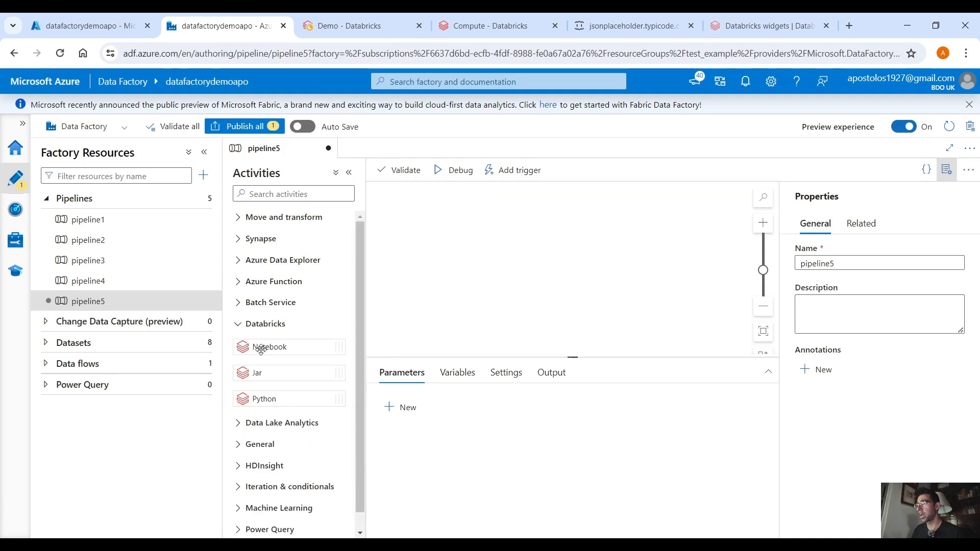
mouse_move(524, 254)
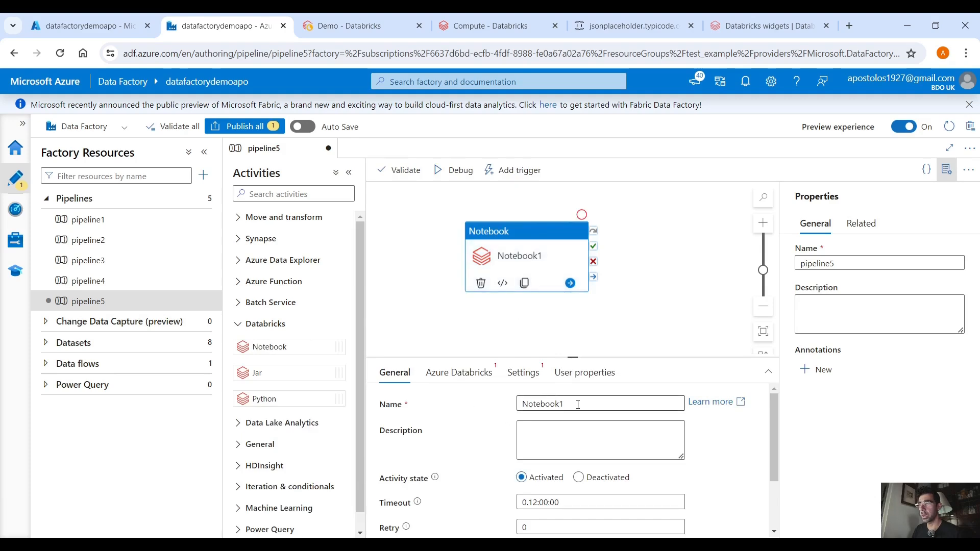
text(Notebook Demo)
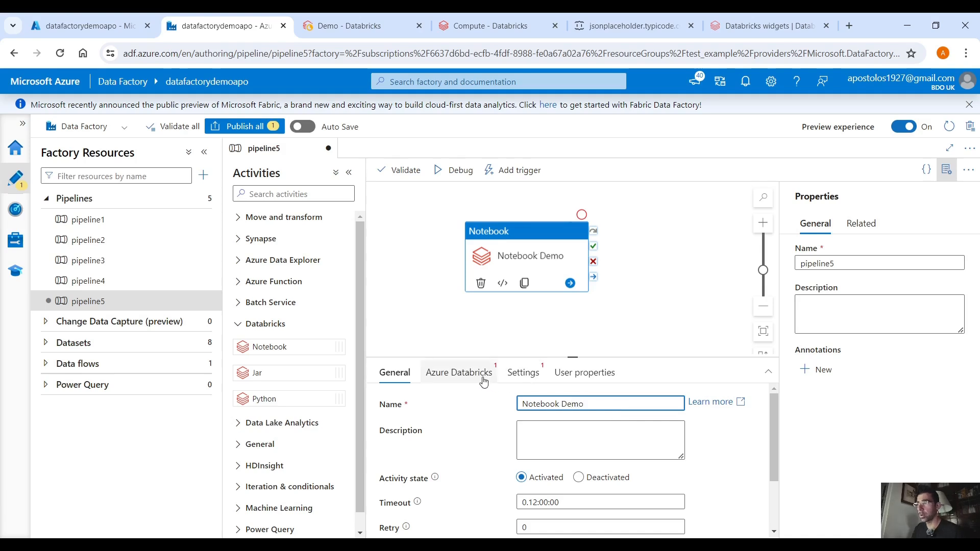
click(458, 372)
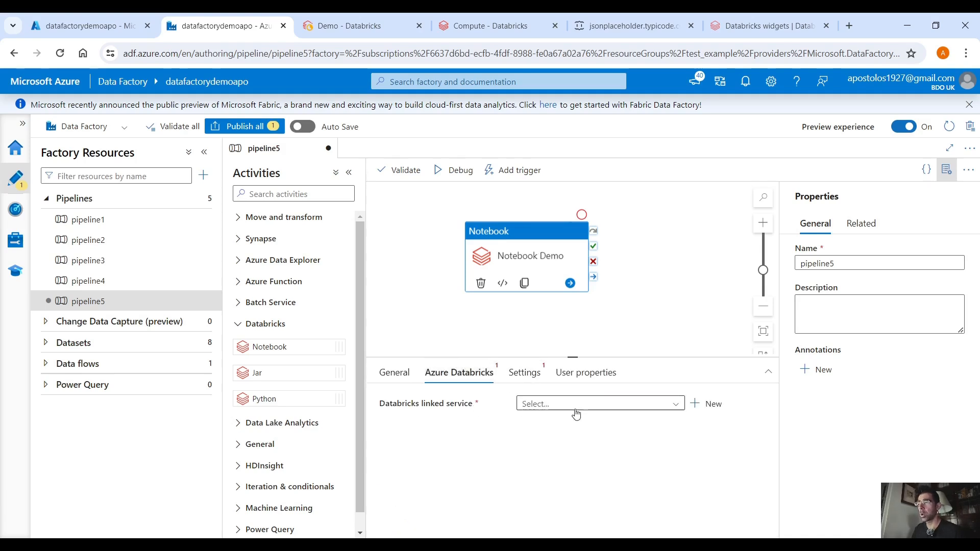
mouse_move(584, 404)
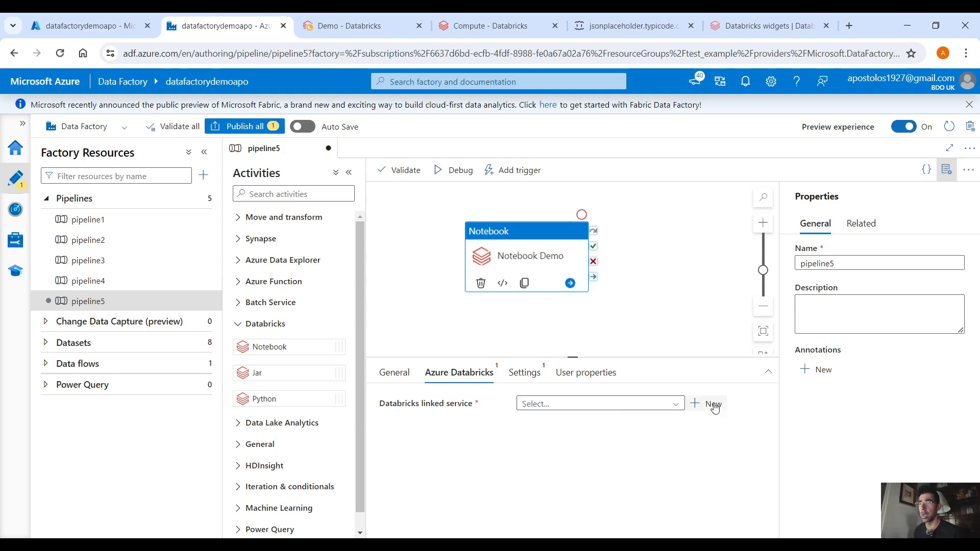
- Name a new Databricks linked service, choosing the Azure subscription, apodatabricks workspace and existing interactive cluster
click(712, 404)
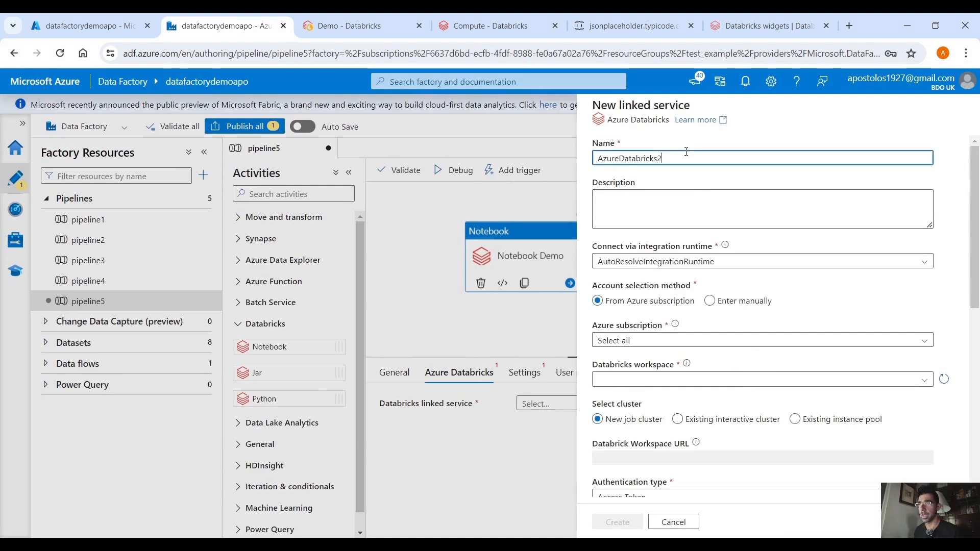
text(AzureDatabricksLinkedService)
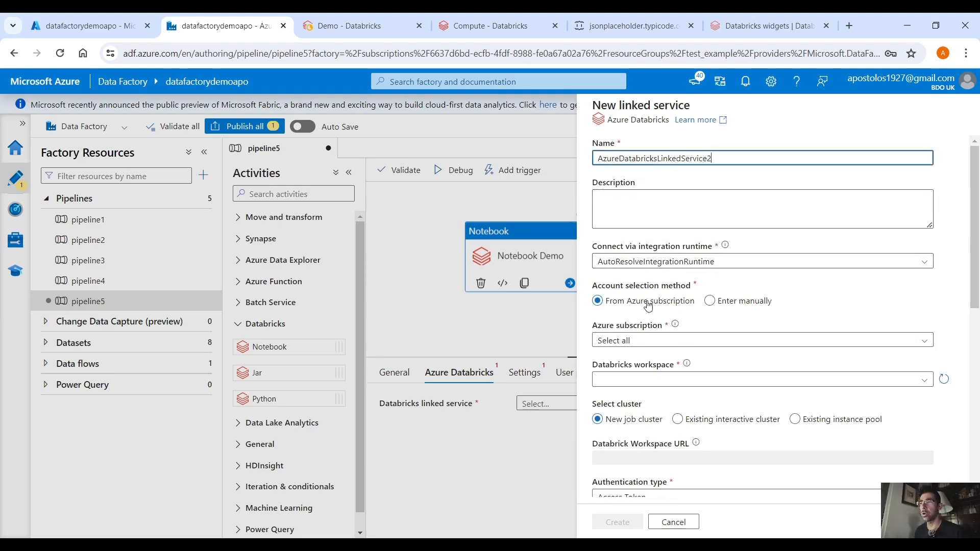
mouse_move(728, 289)
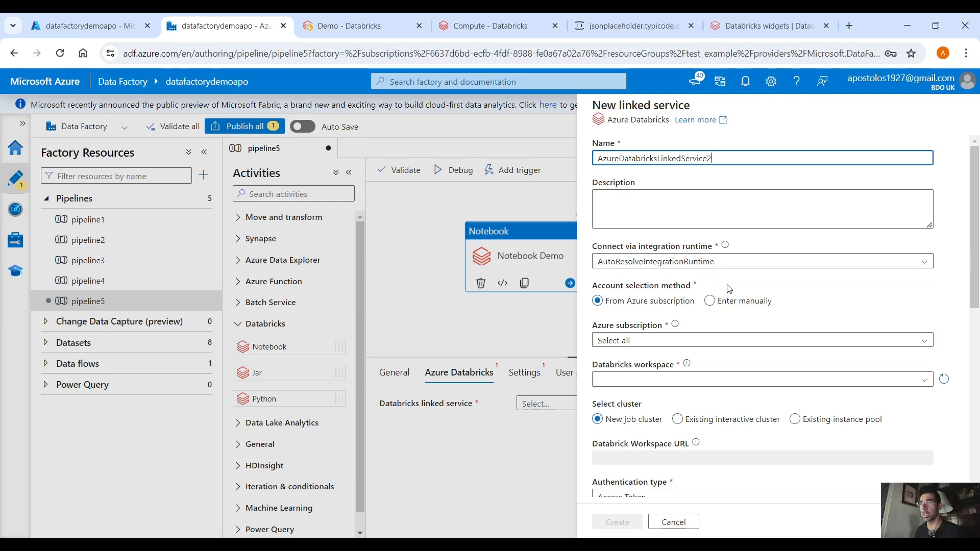
click(759, 339)
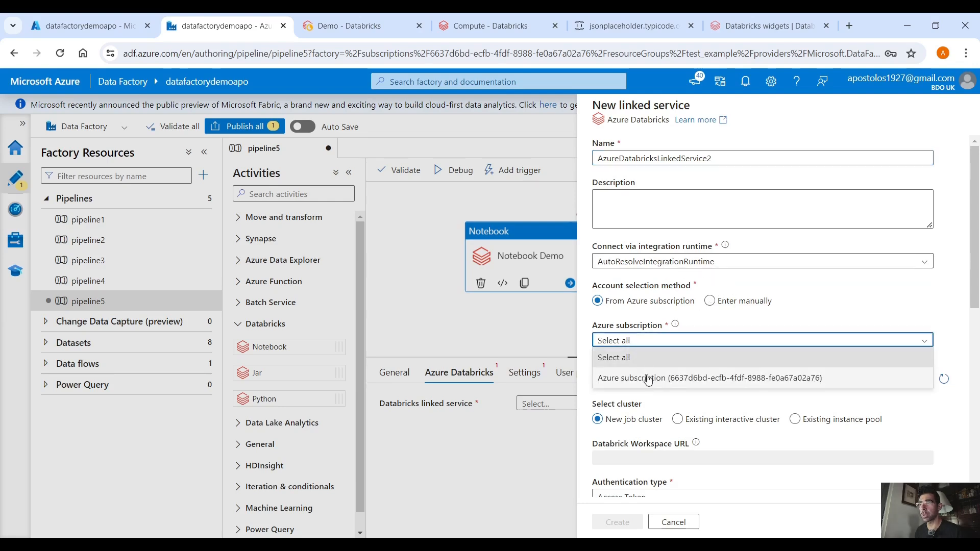
click(709, 377)
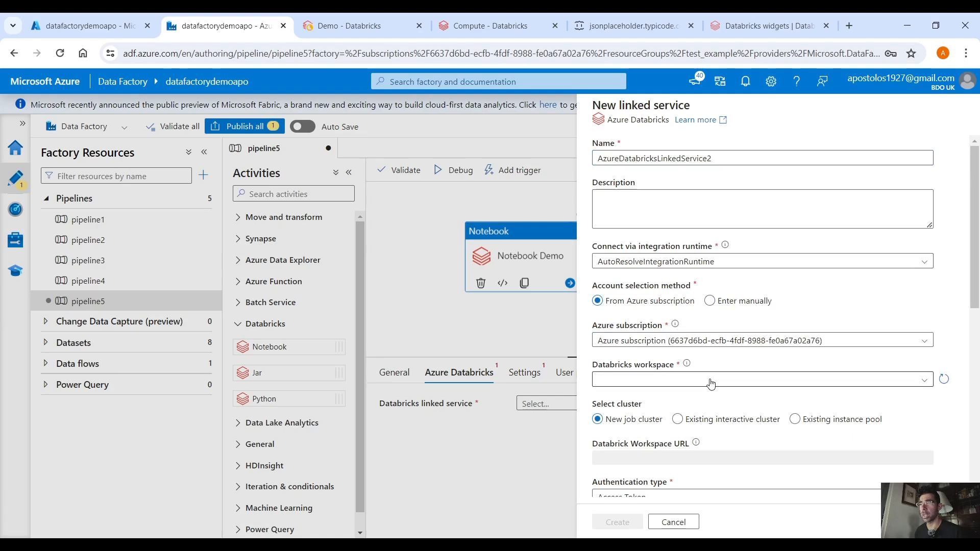
click(756, 379)
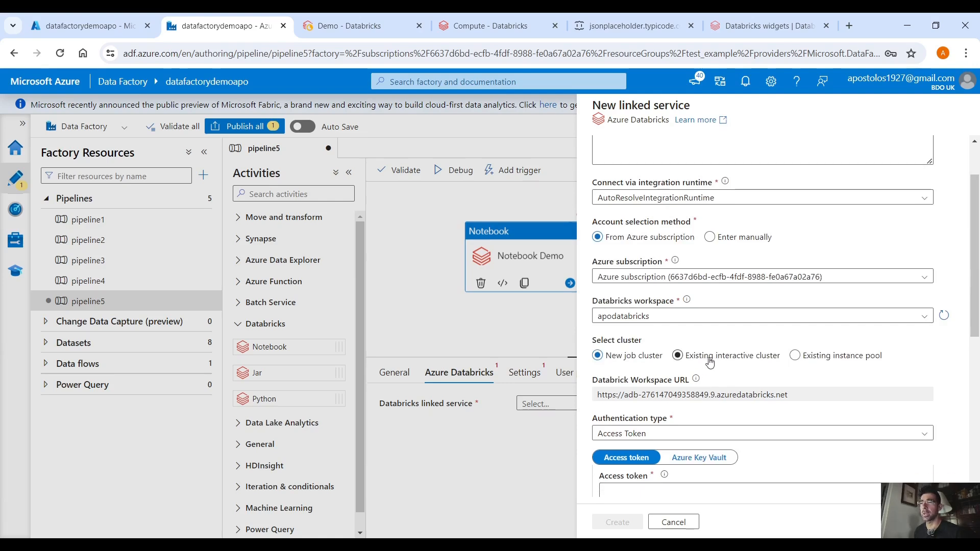
click(677, 355)
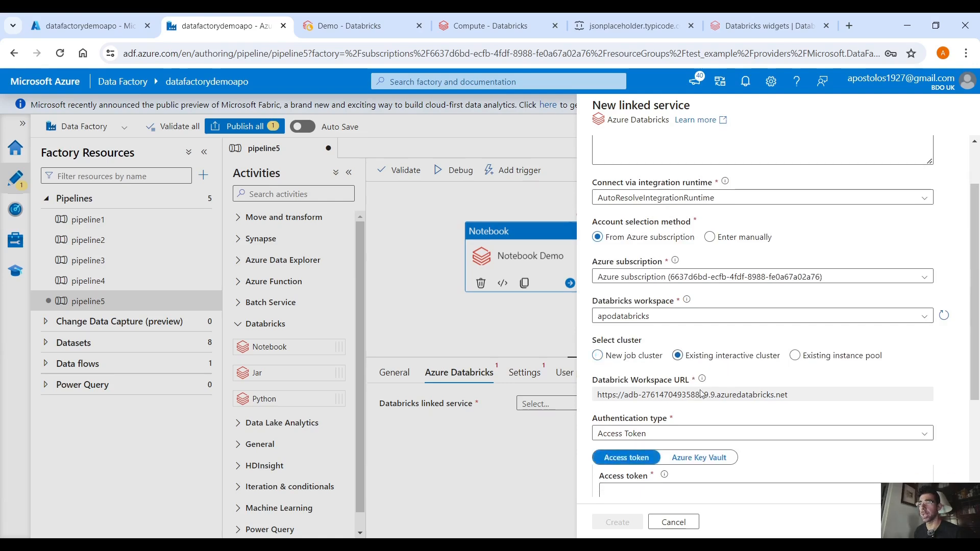
scroll(down, 3)
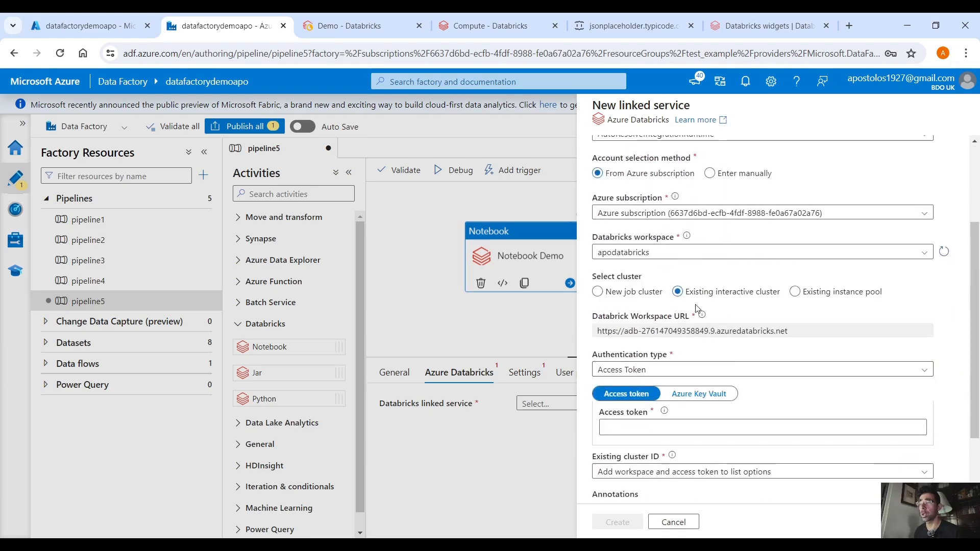
click(354, 26)
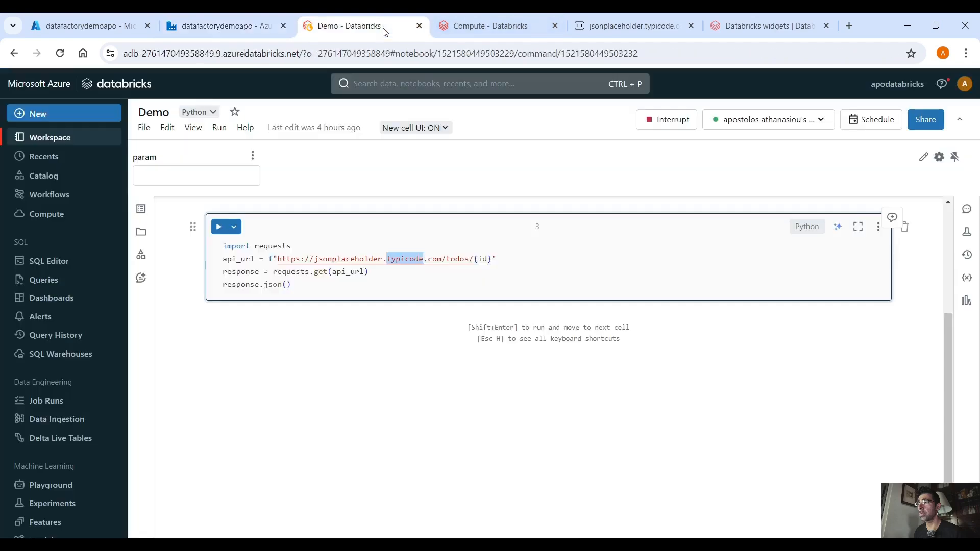
click(46, 214)
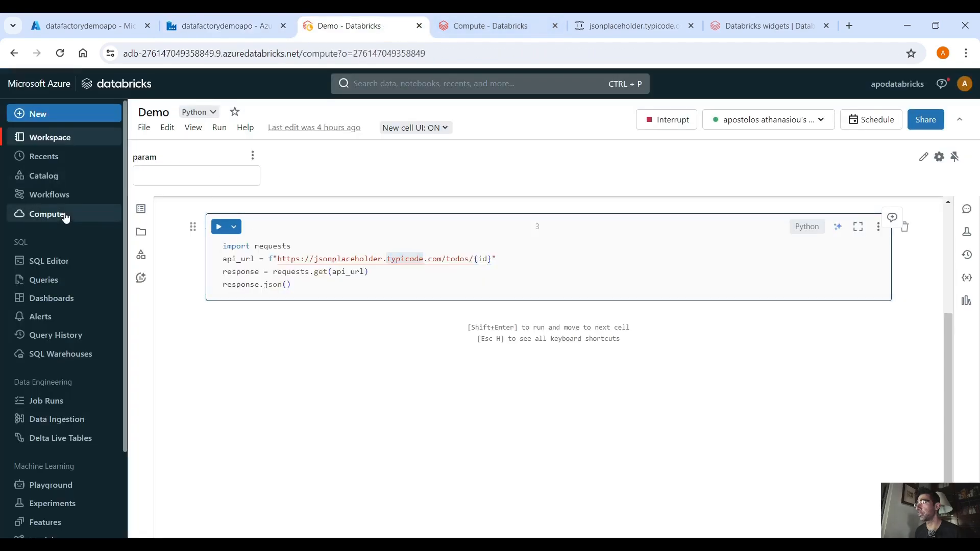
click(47, 213)
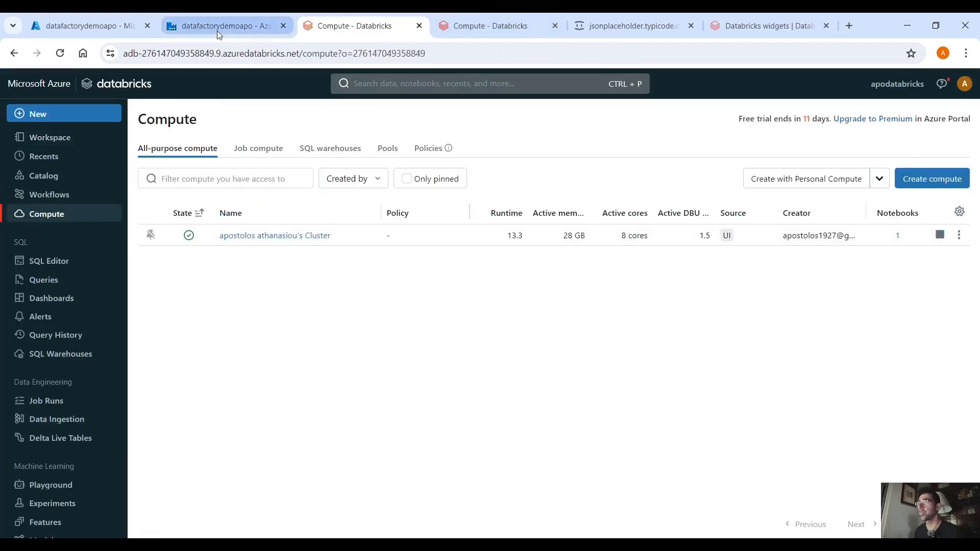
click(223, 26)
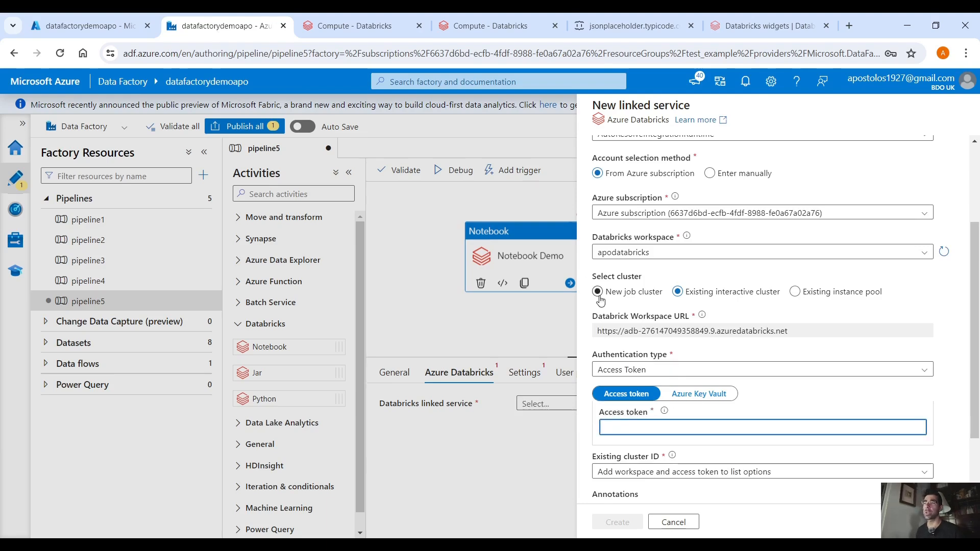
click(676, 291)
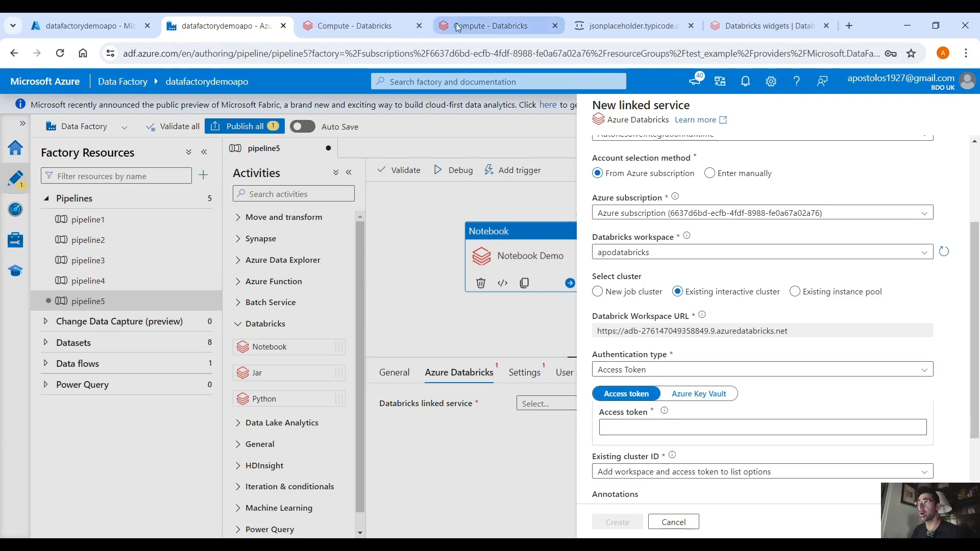
- Go to the Databricks developer settings' personal access tokens page
click(493, 26)
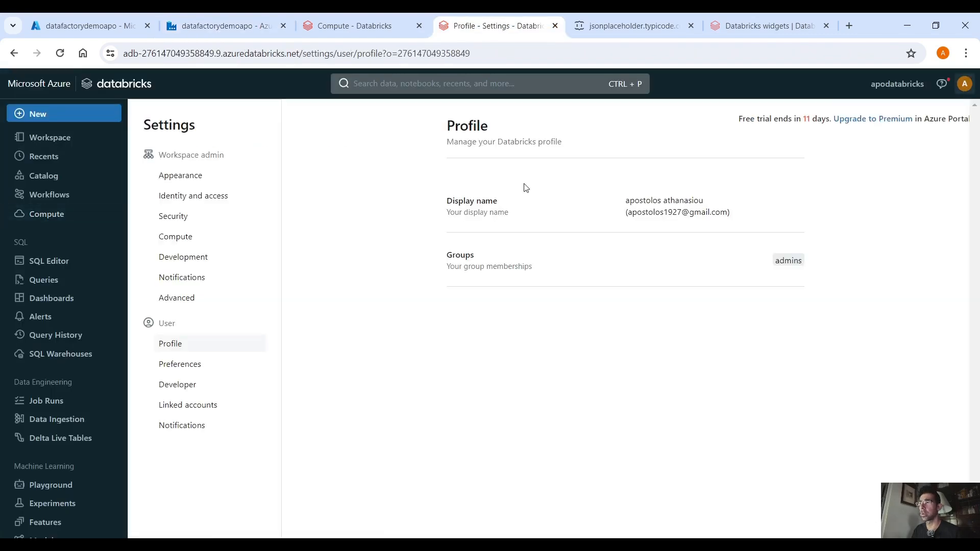
click(178, 384)
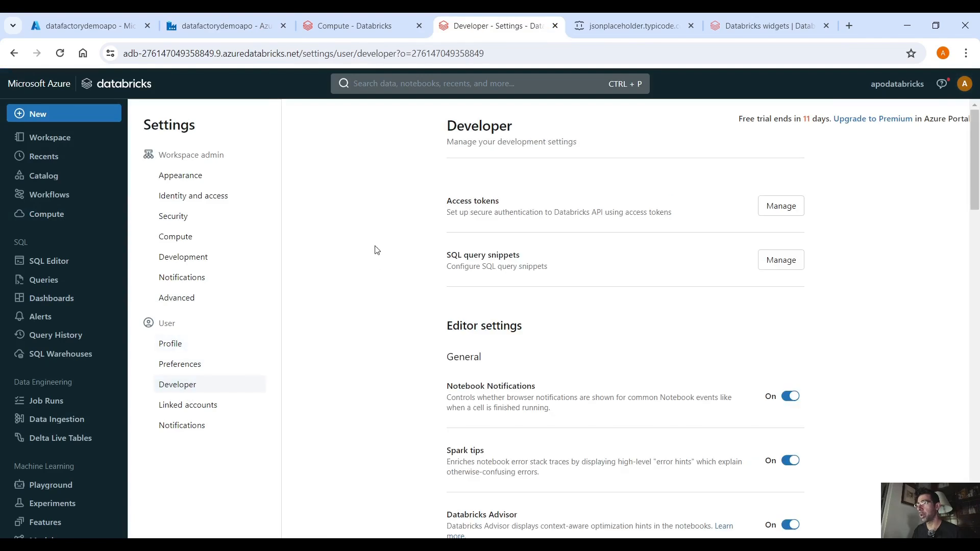
click(780, 205)
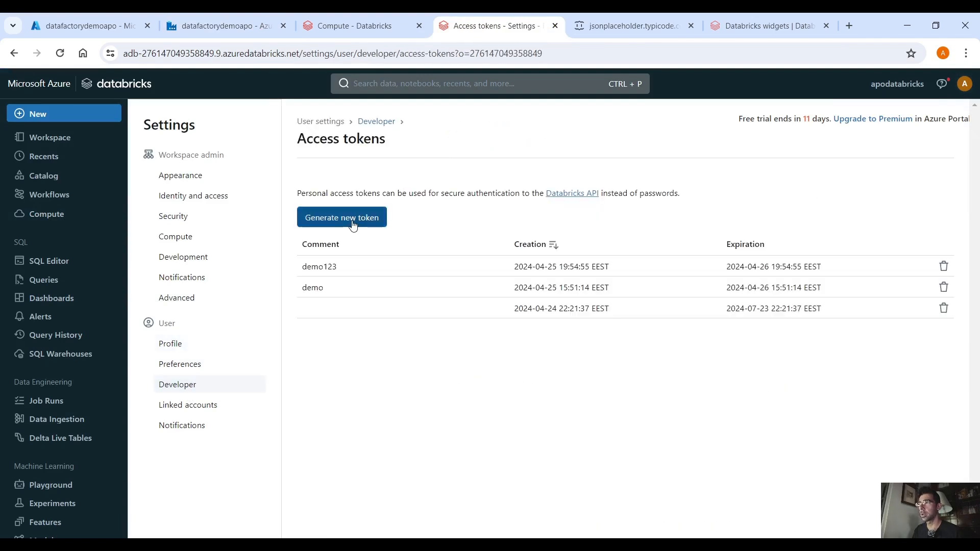
- Generate a token commented demo1 with a 1-day lifetime and copy its value
text(demo)
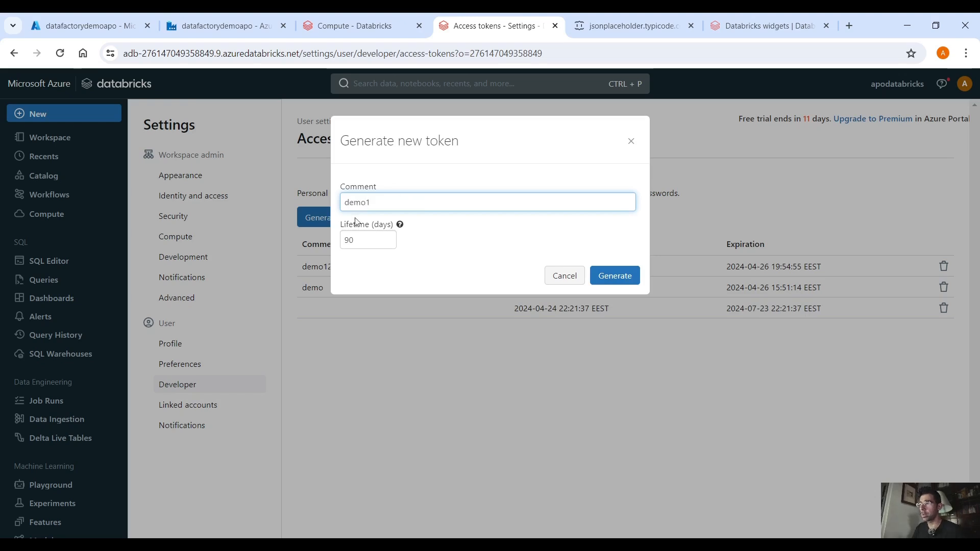
text(1)
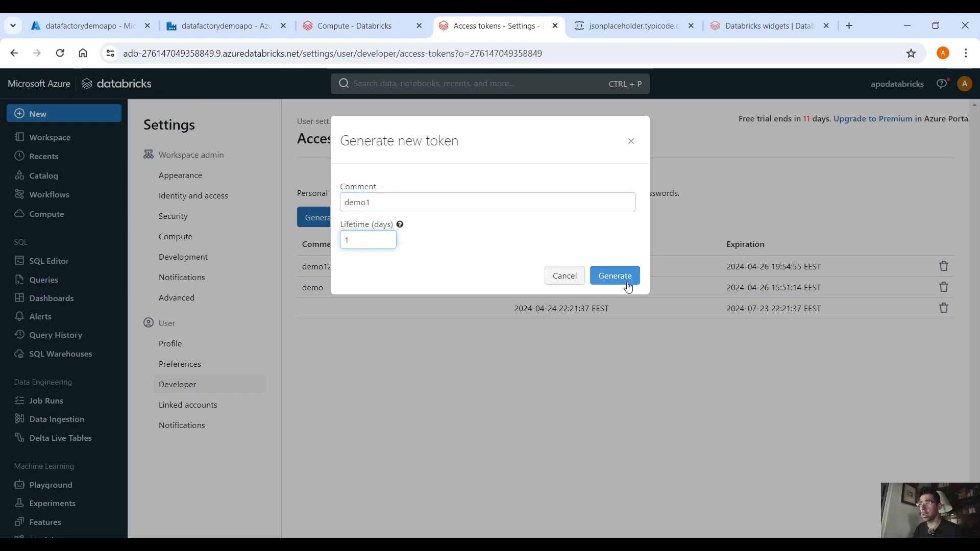
click(613, 275)
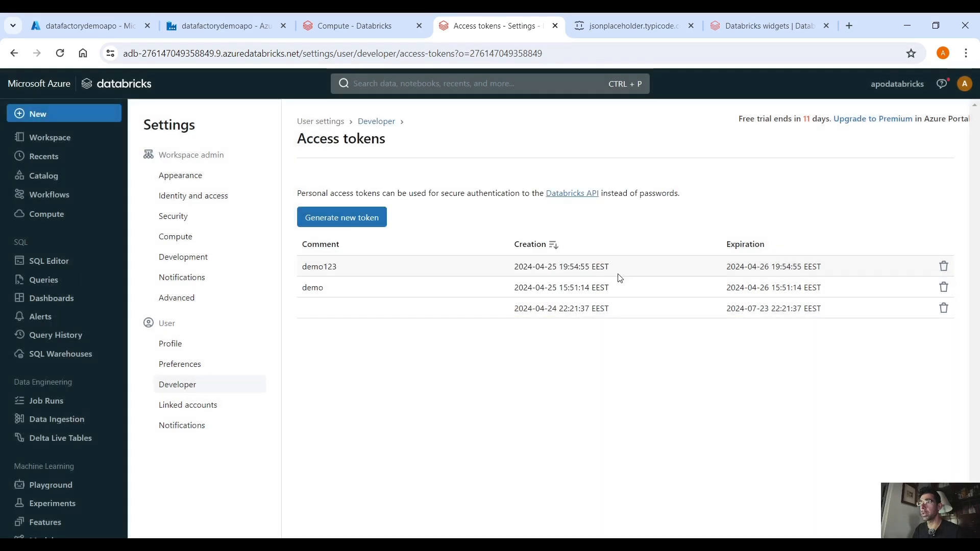
click(341, 216)
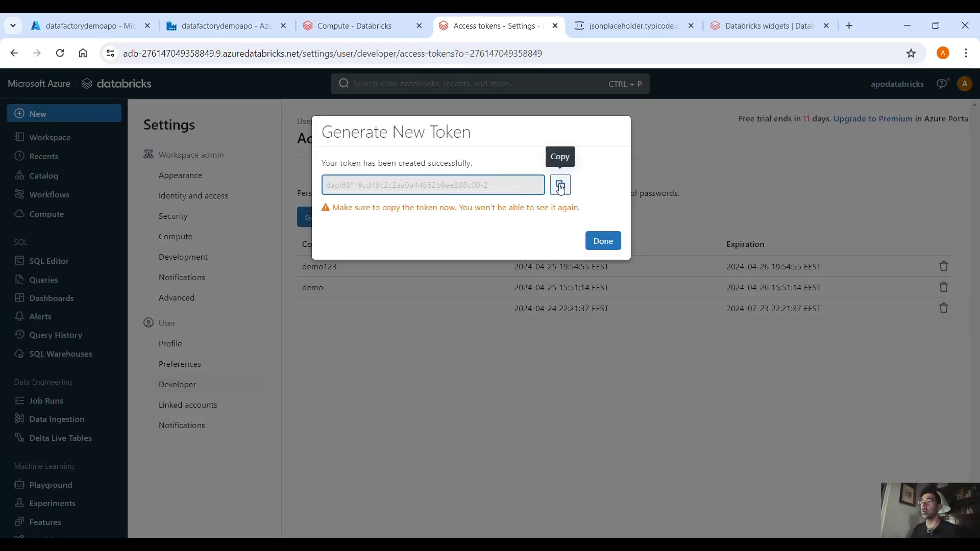
click(558, 184)
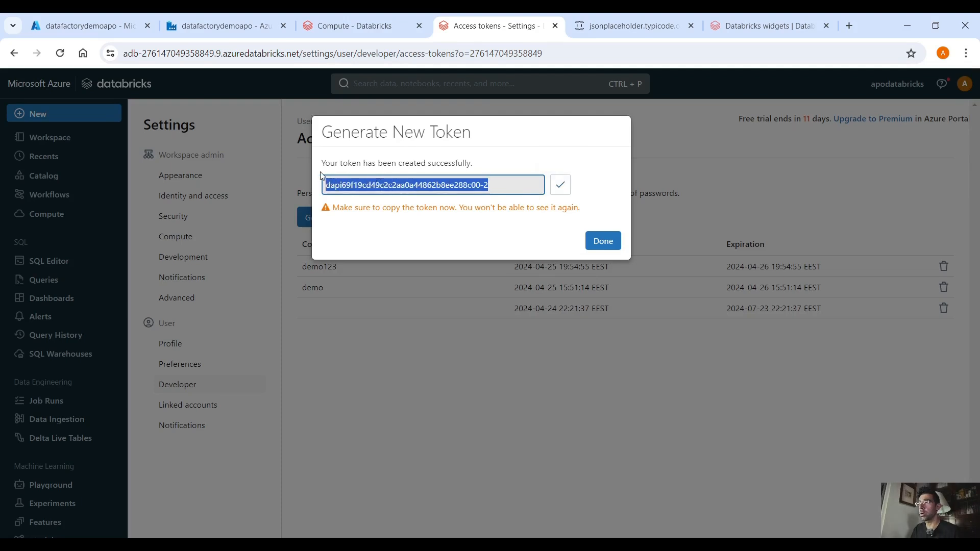
mouse_move(559, 188)
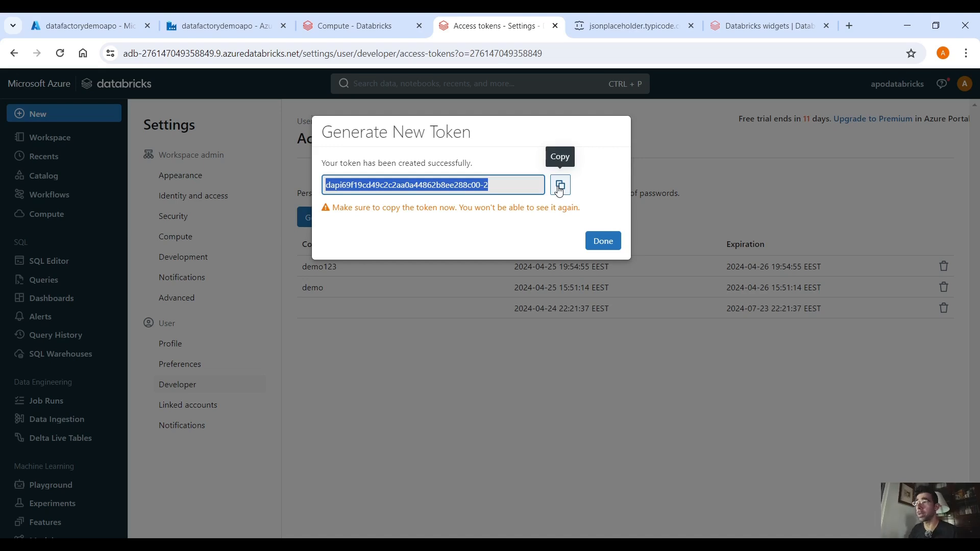
click(558, 185)
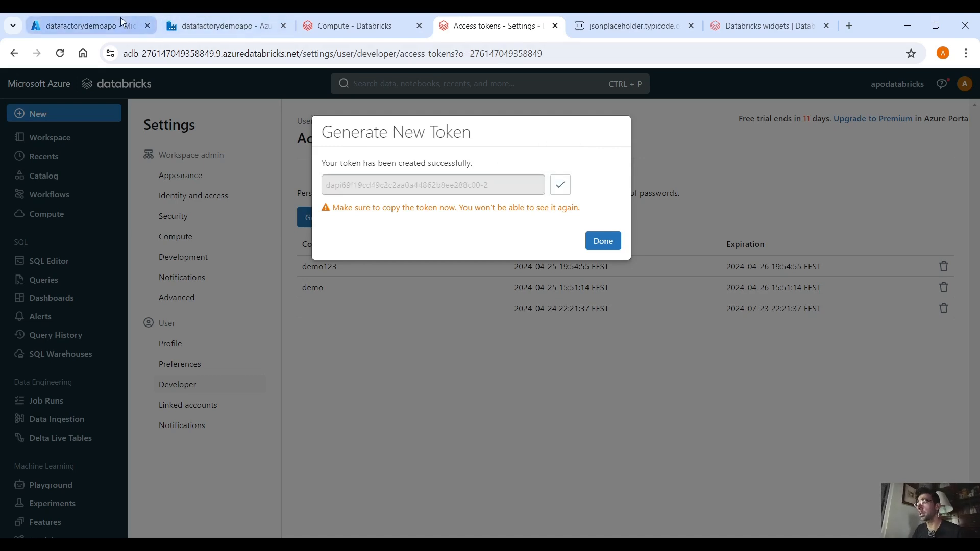
- Finish the linked service with the token and the existing interactive cluster, creating AzureDatabricksLinkedService2
click(224, 26)
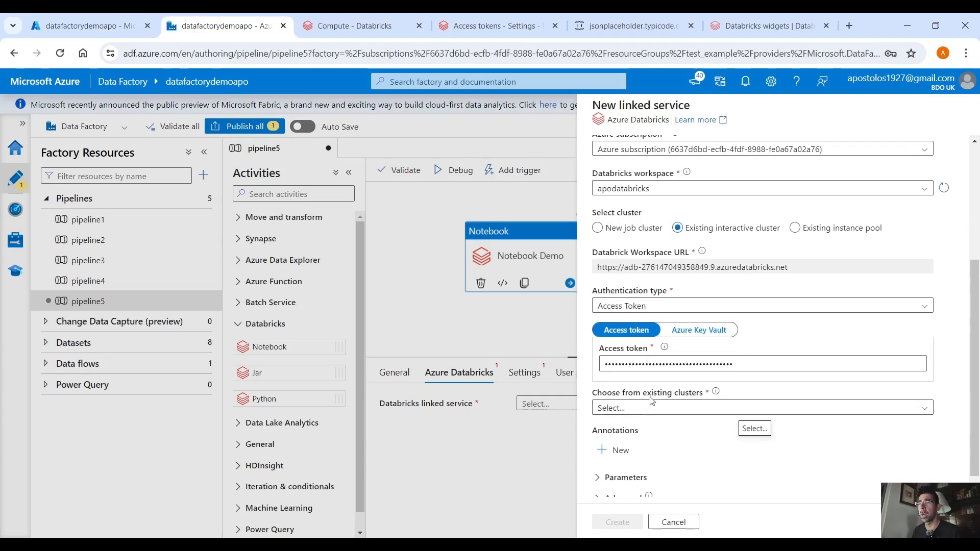
click(761, 407)
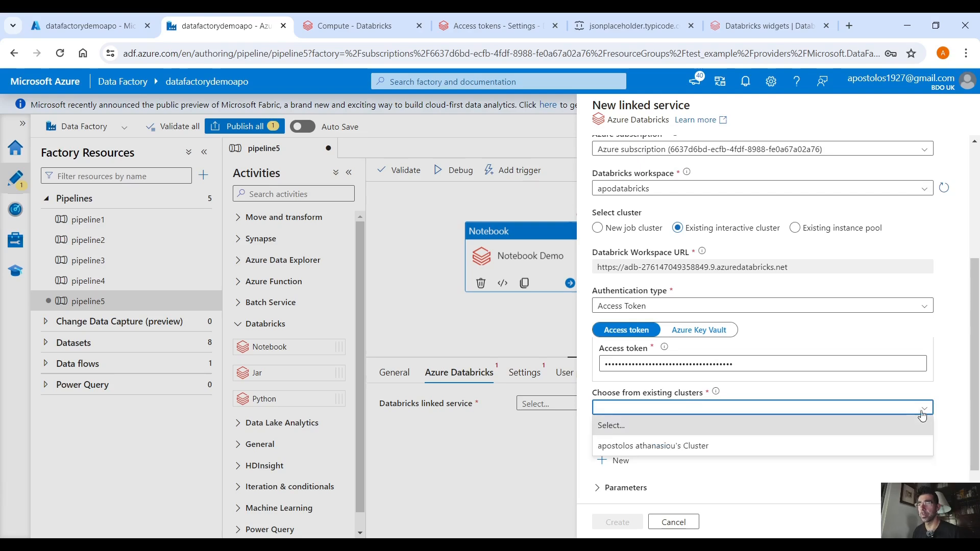
click(652, 446)
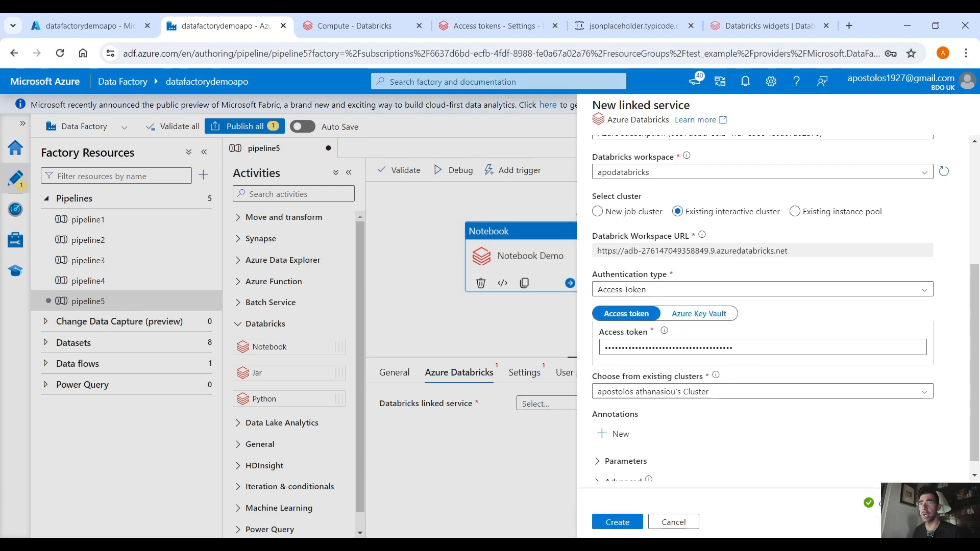
click(616, 521)
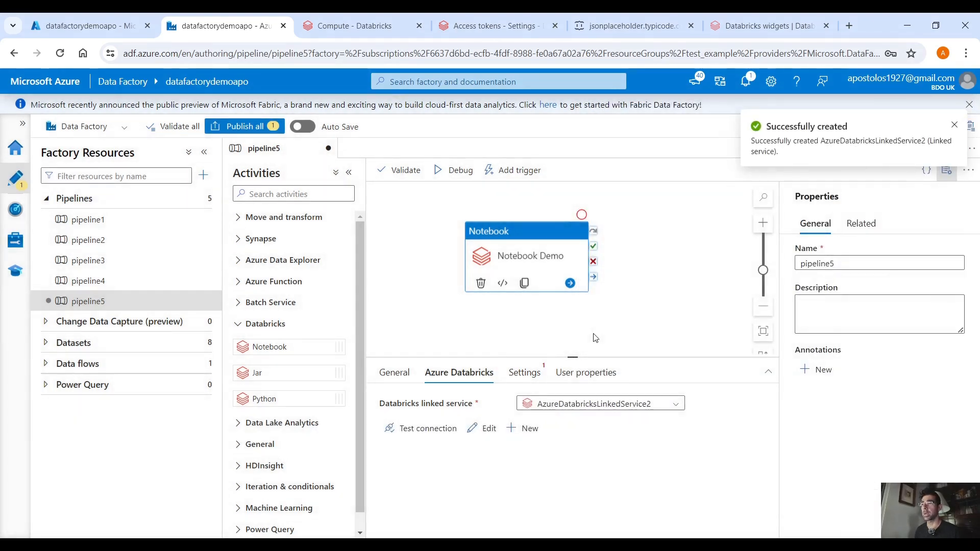
mouse_move(653, 323)
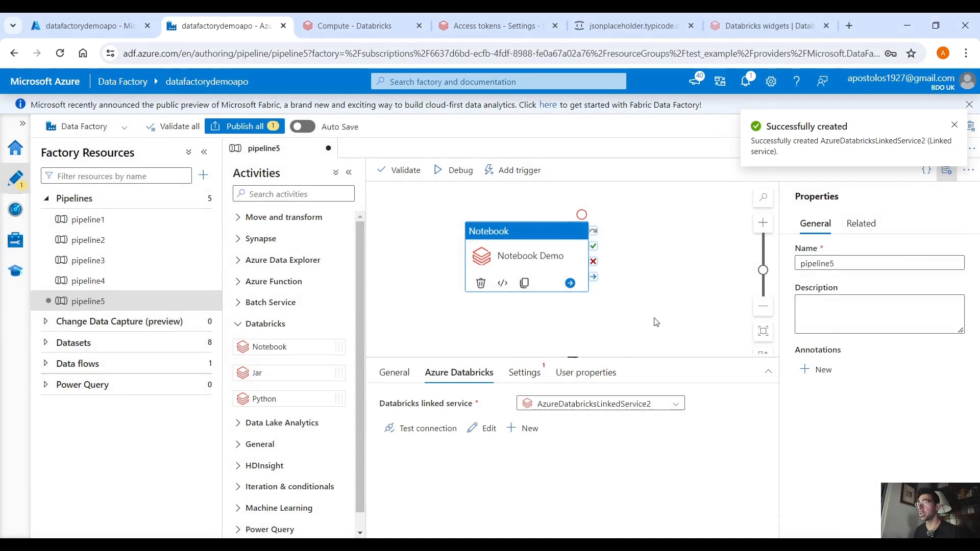
- Browse the workspace Users folder into the personal folder to set the Demo notebook path
click(524, 372)
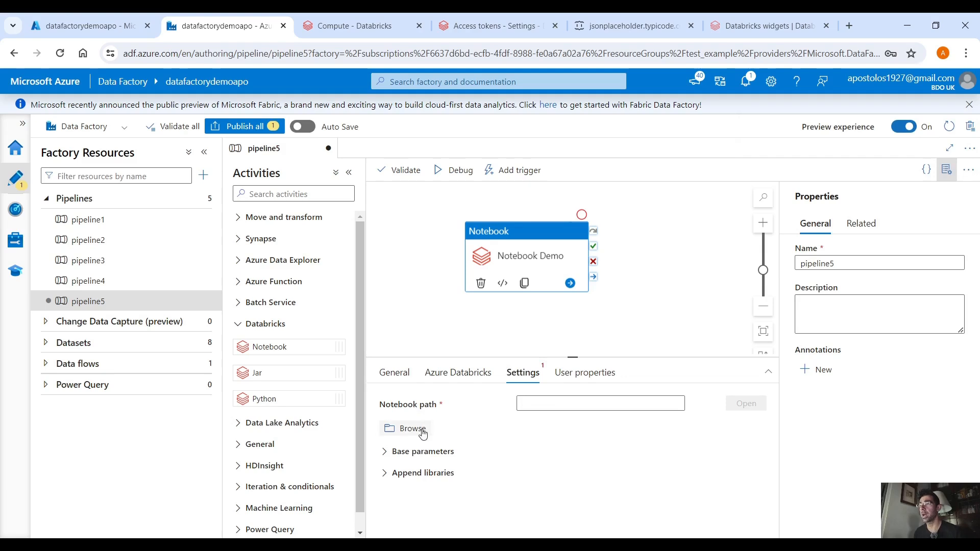
mouse_move(420, 432)
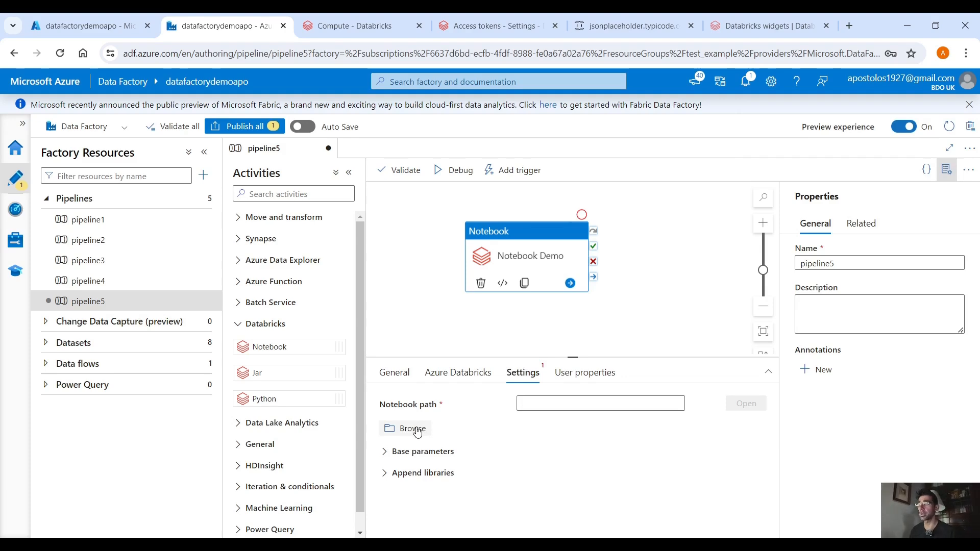
click(405, 428)
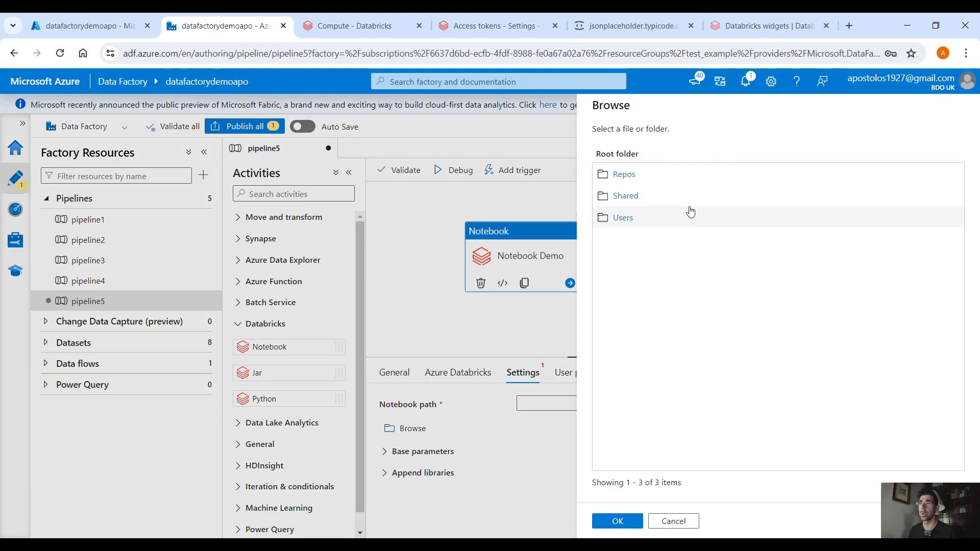
click(623, 218)
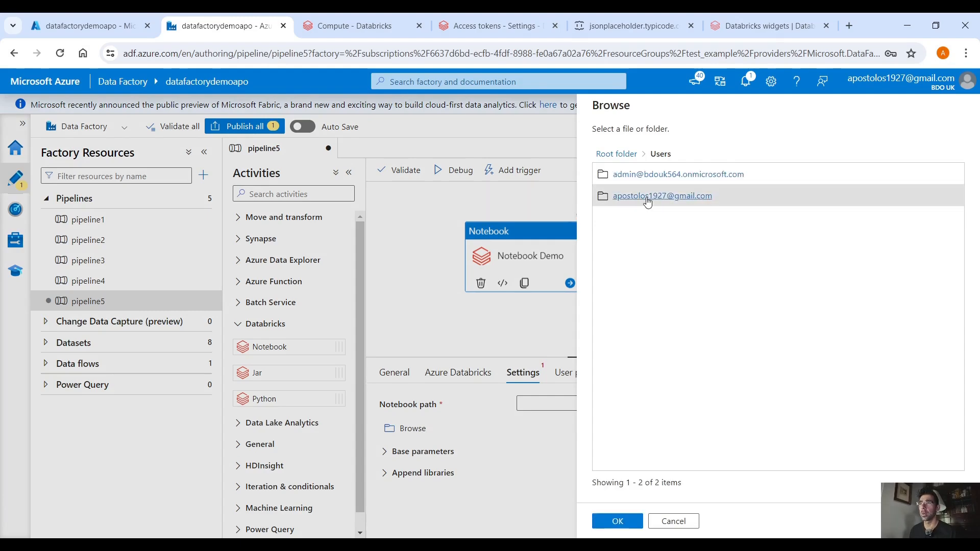
click(661, 196)
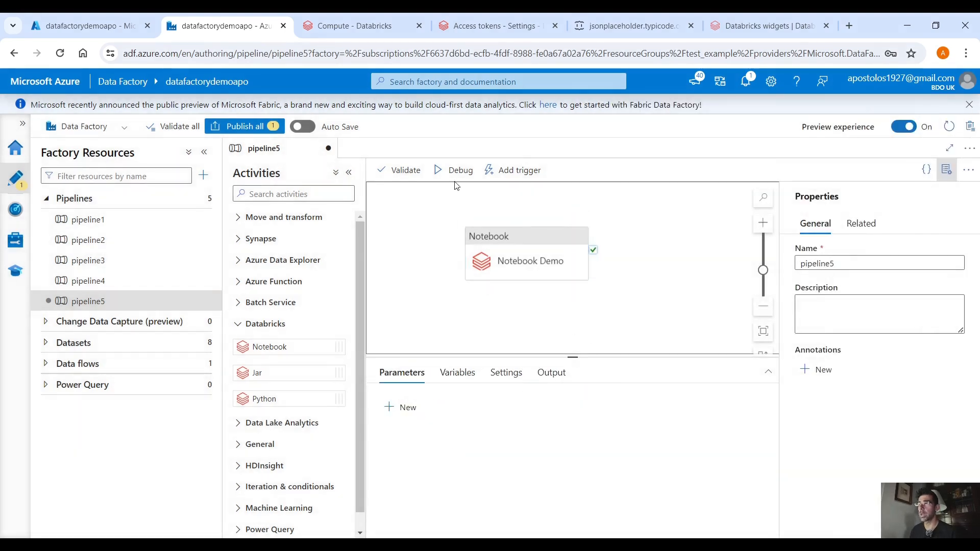
- Start a debug run of the pipeline and check the Databricks compute page meanwhile
click(460, 171)
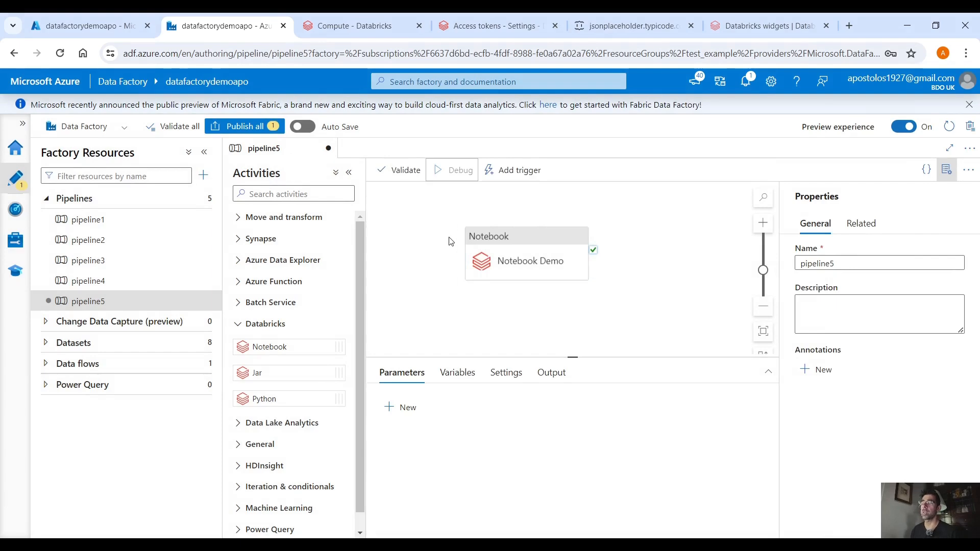
click(454, 169)
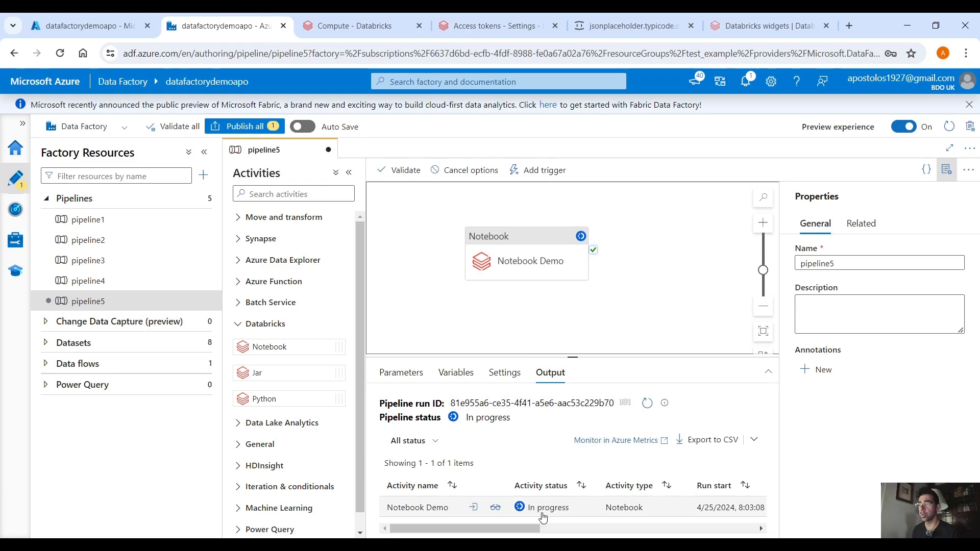
click(356, 26)
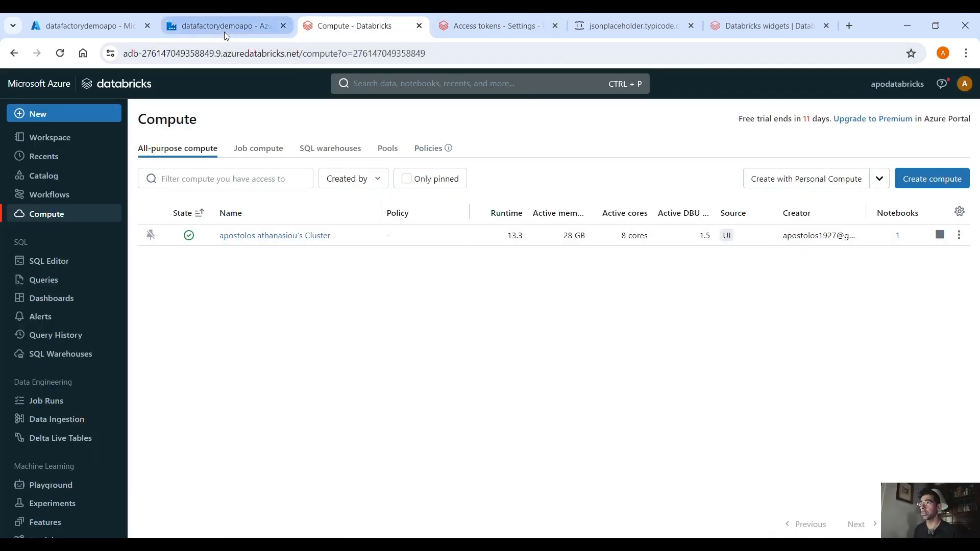
click(224, 26)
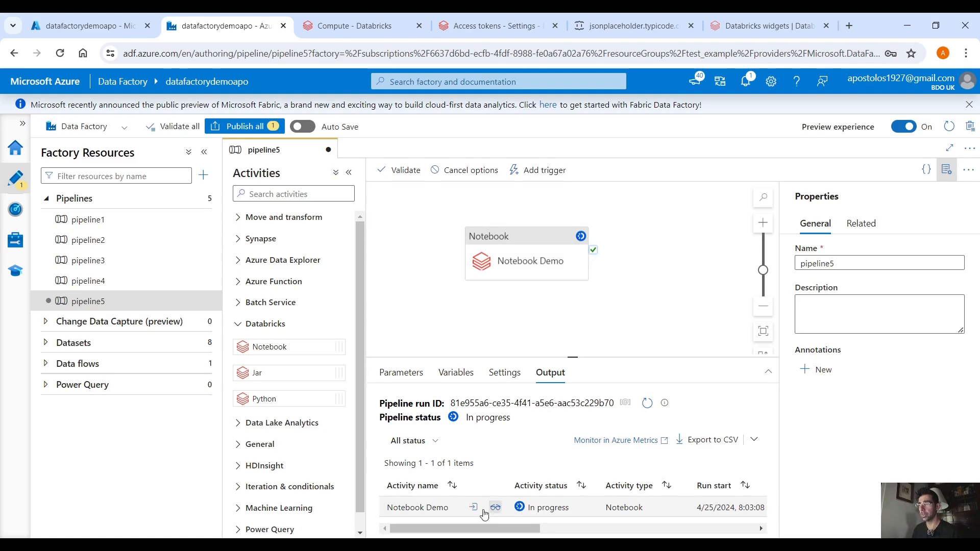
- Inspect the input sent to the Notebook Demo activity, then close the details
click(472, 507)
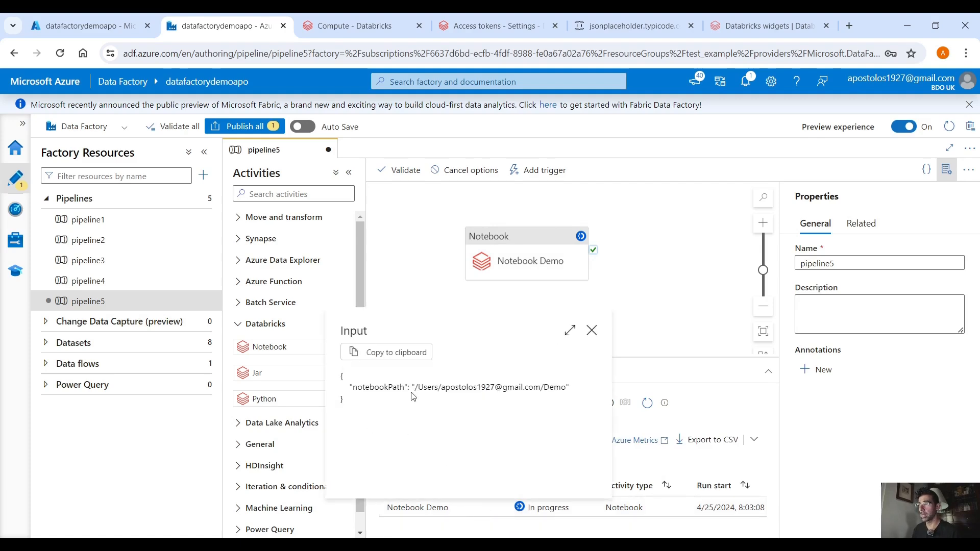
drag(352, 387, 569, 387)
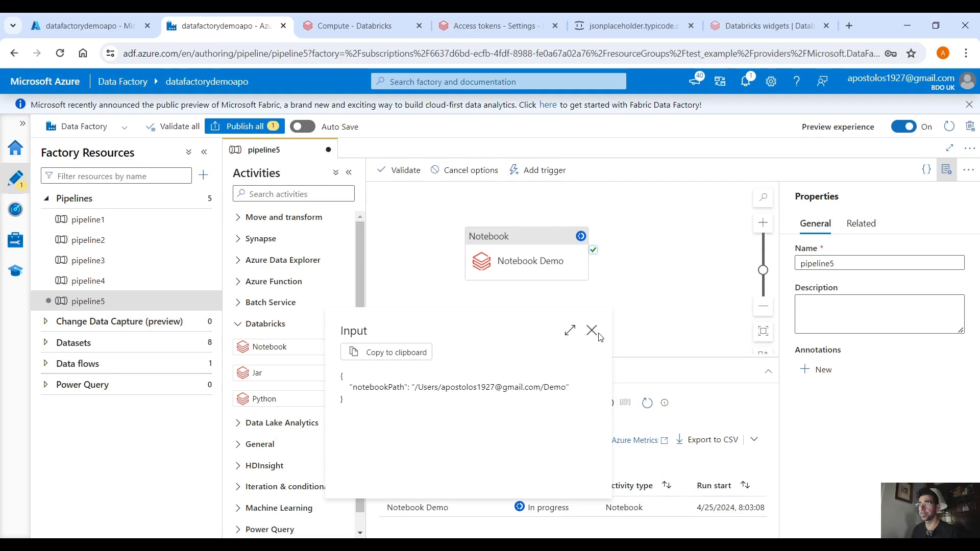
click(591, 330)
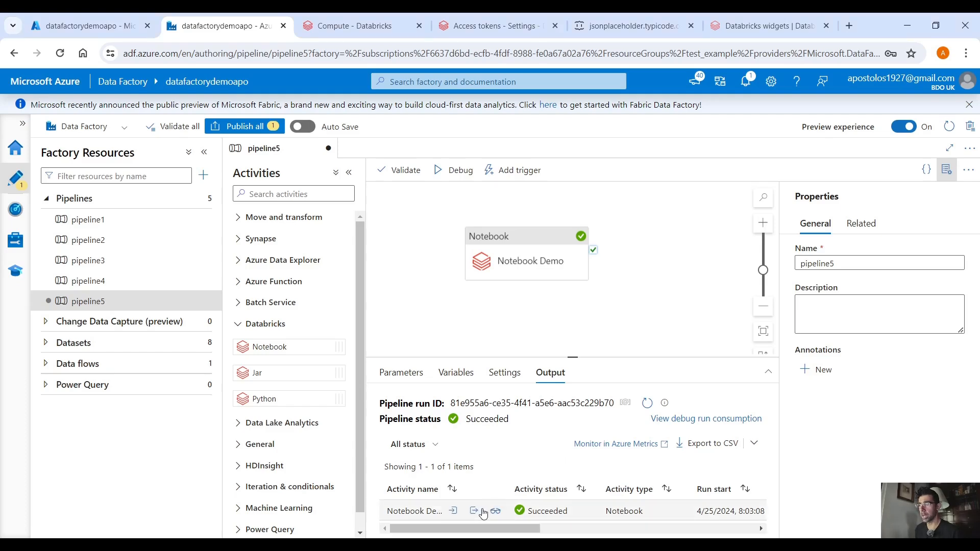
- Open the activity's Databricks run page and review the output listing every todo
click(493, 510)
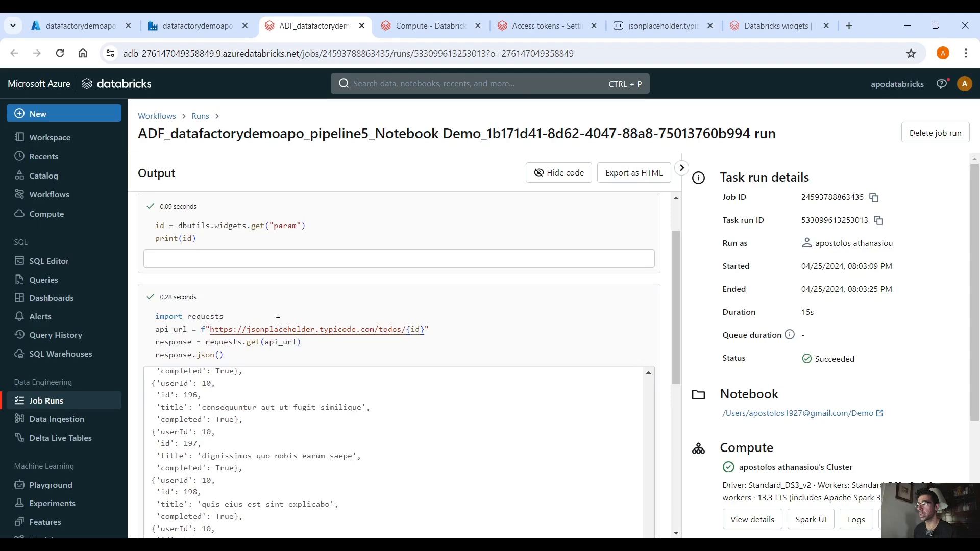
scroll(down, 3)
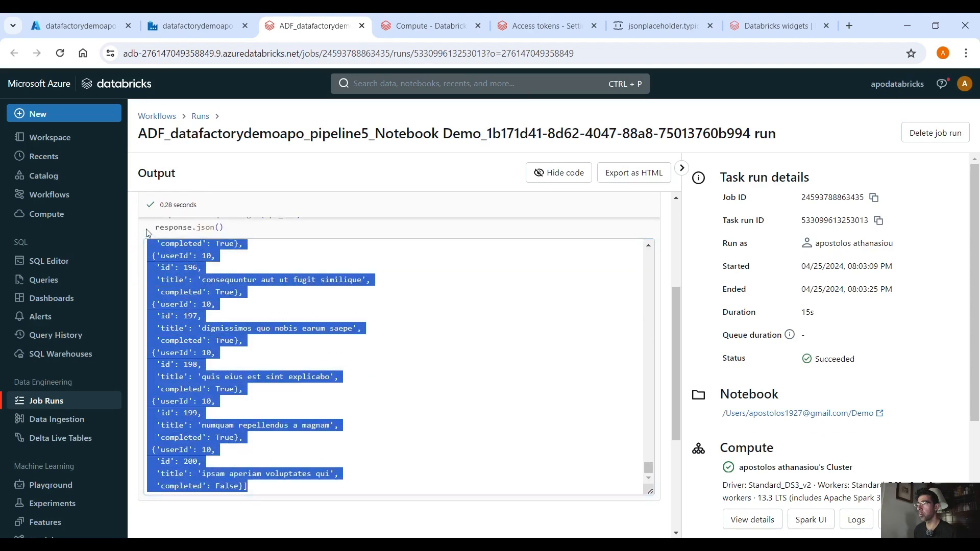
click(660, 25)
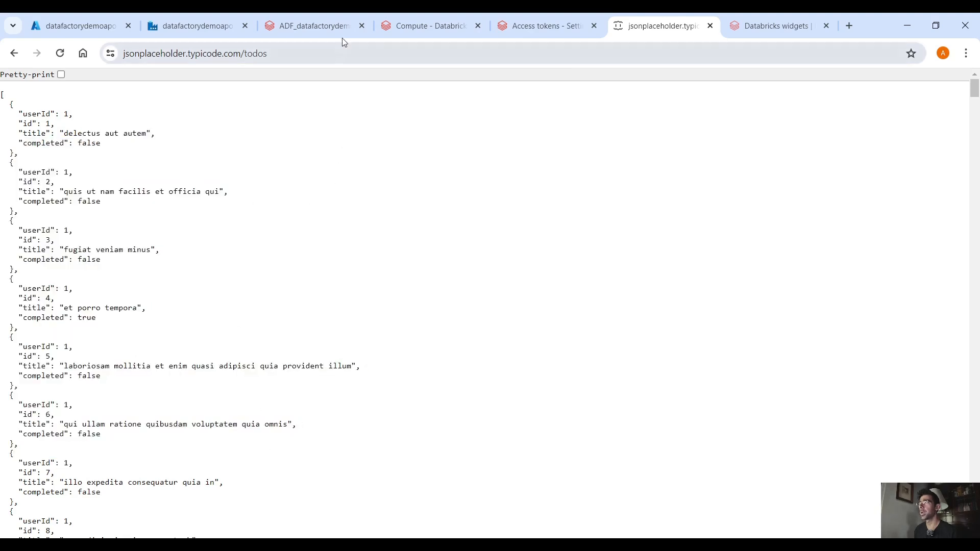
click(310, 25)
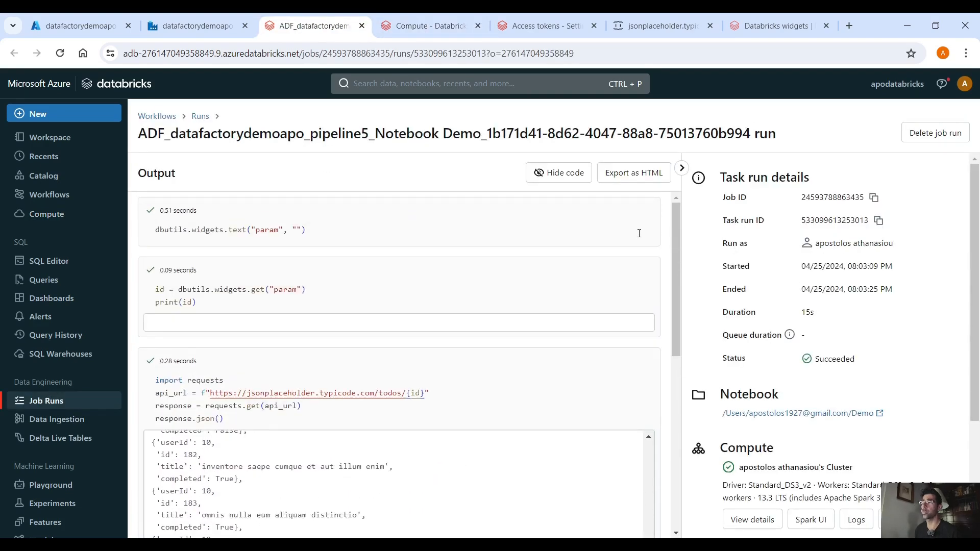
mouse_move(223, 288)
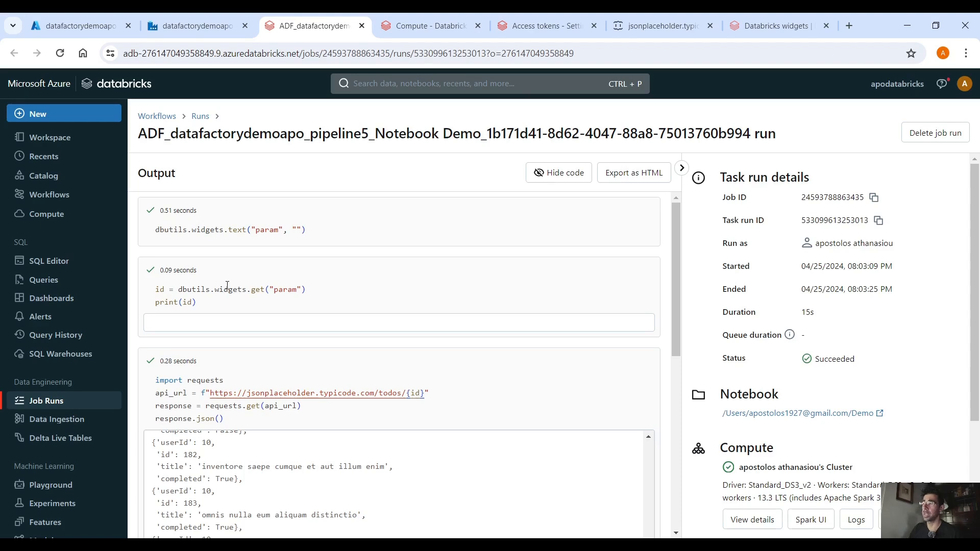
double_click(413, 393)
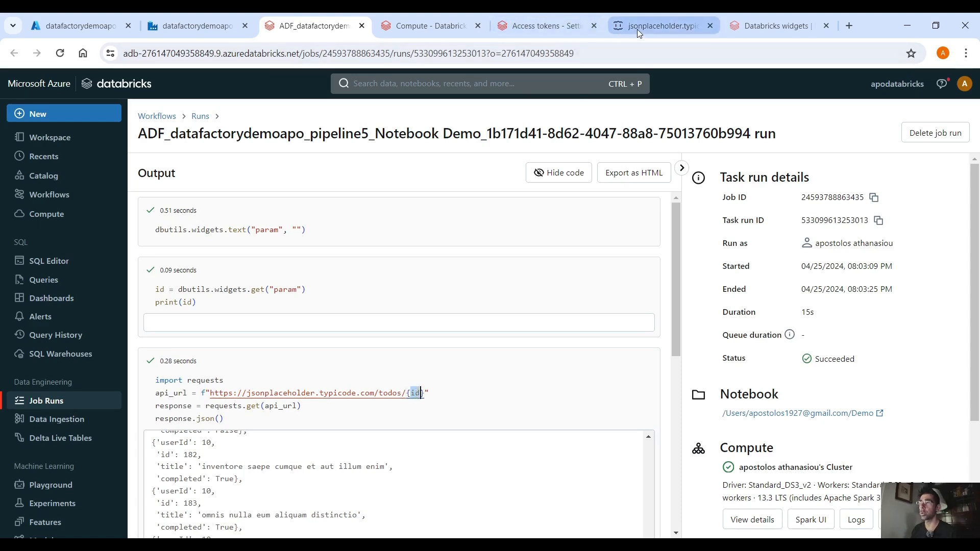
mouse_move(637, 31)
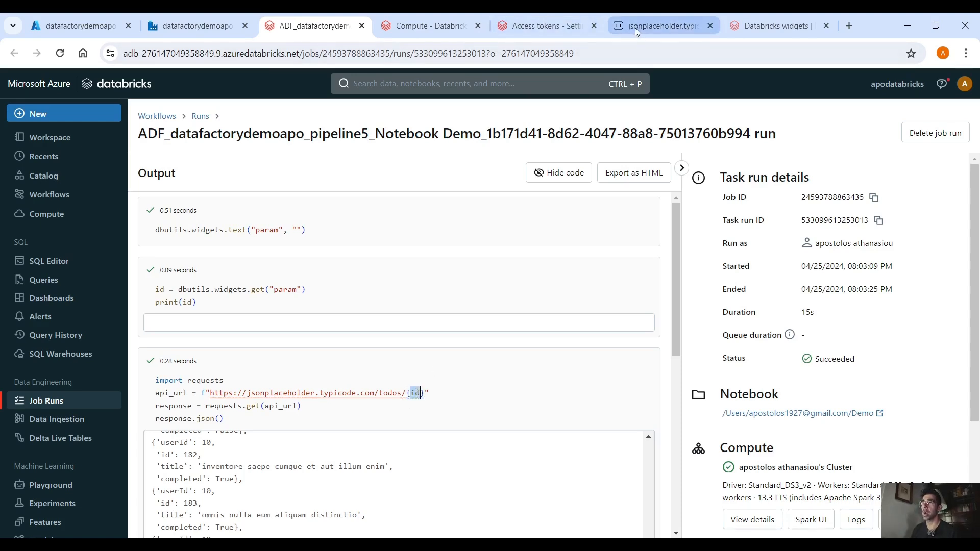
- Load /todos/3 in the jsonplaceholder tab showing only entry 3, then return to Data Factory
click(660, 26)
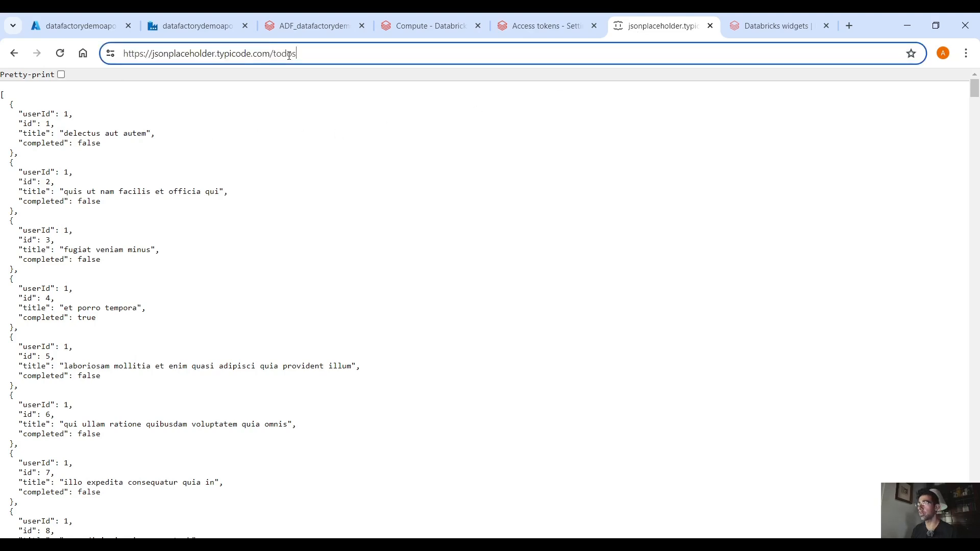
text(/)
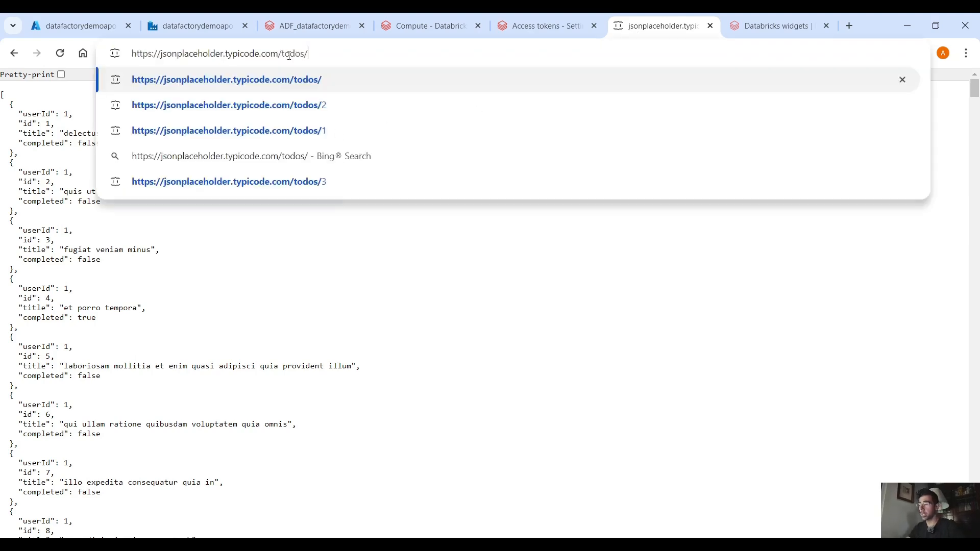
click(227, 182)
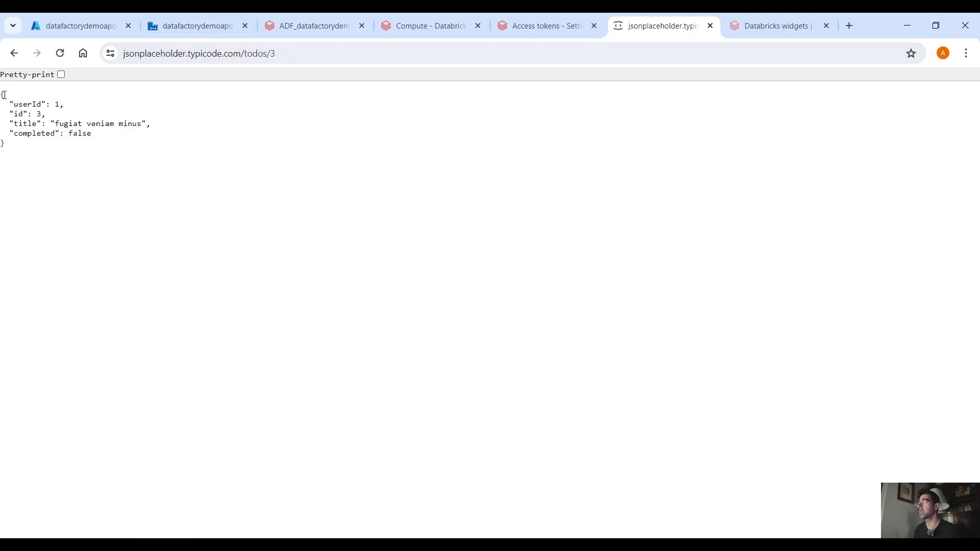
mouse_move(336, 128)
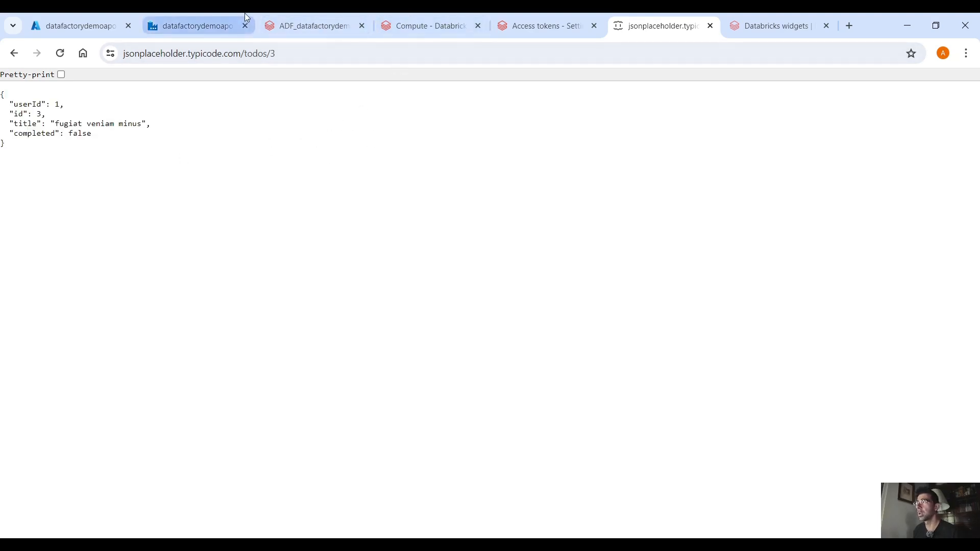
click(195, 25)
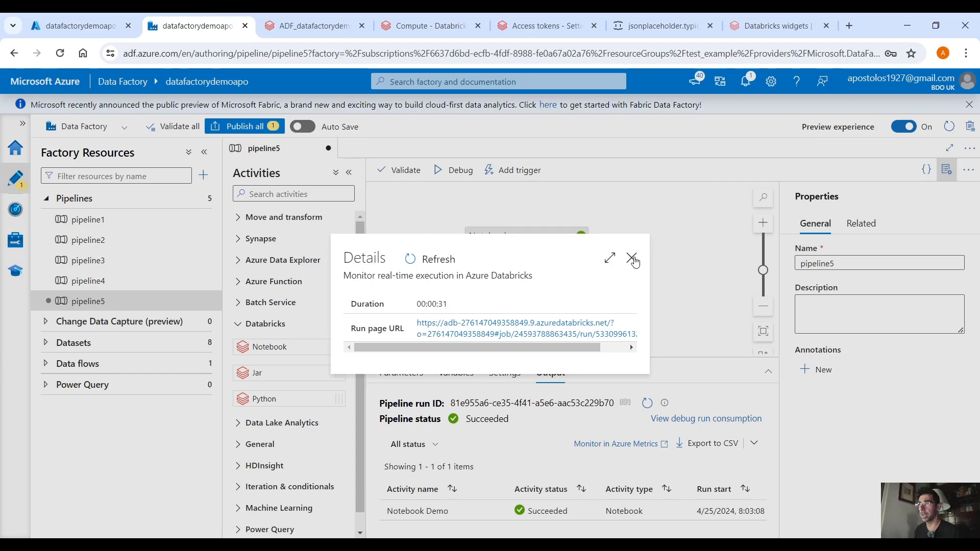
- Add base parameter 'param' with value 3 under the notebook activity's Settings
click(633, 258)
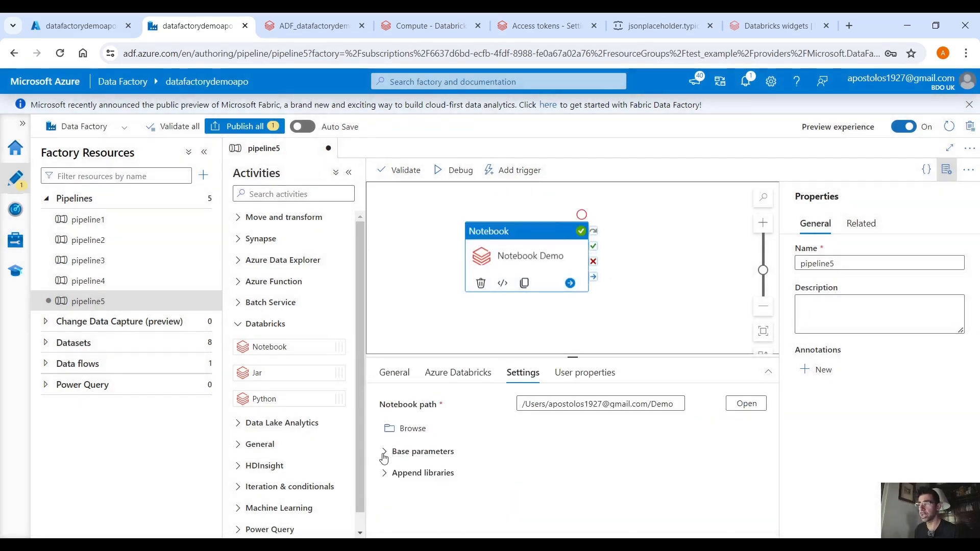
click(384, 451)
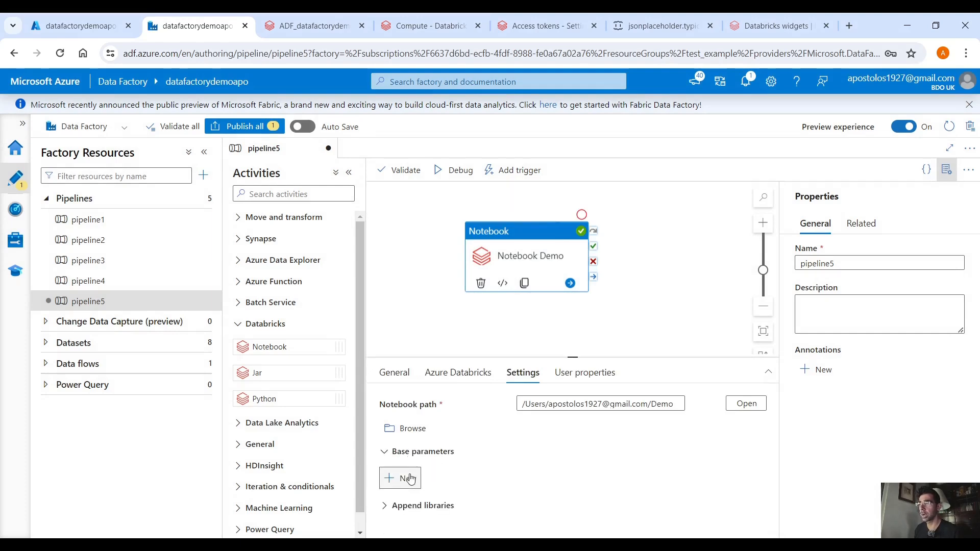
click(400, 478)
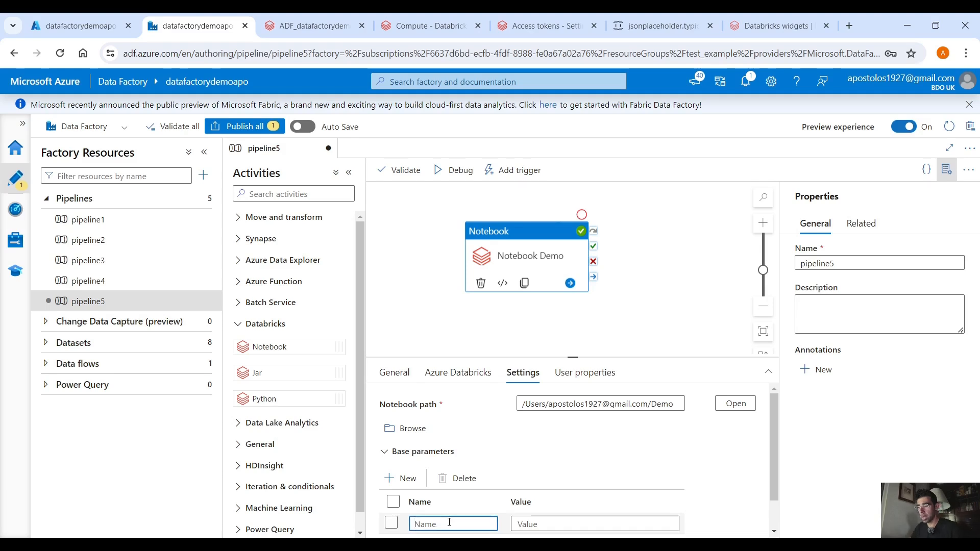
text(param)
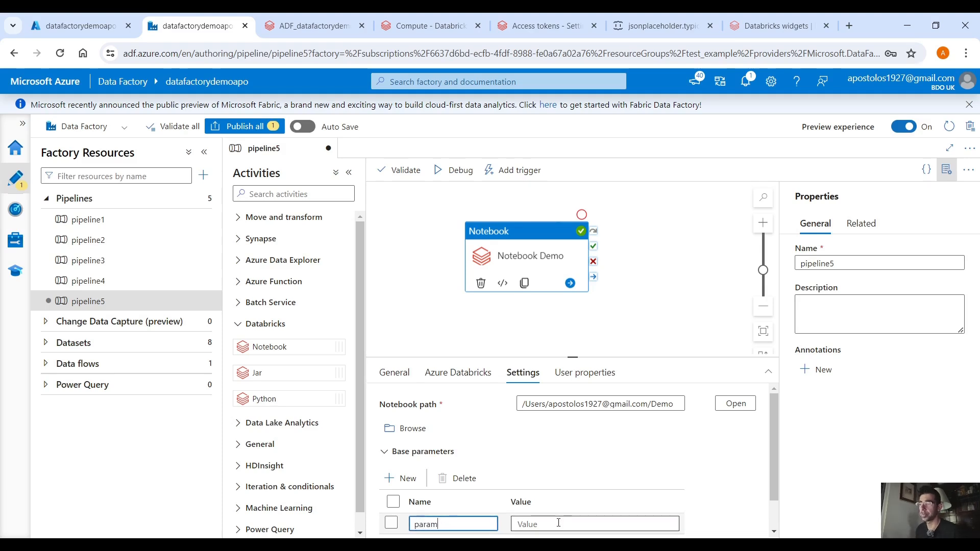
text(3)
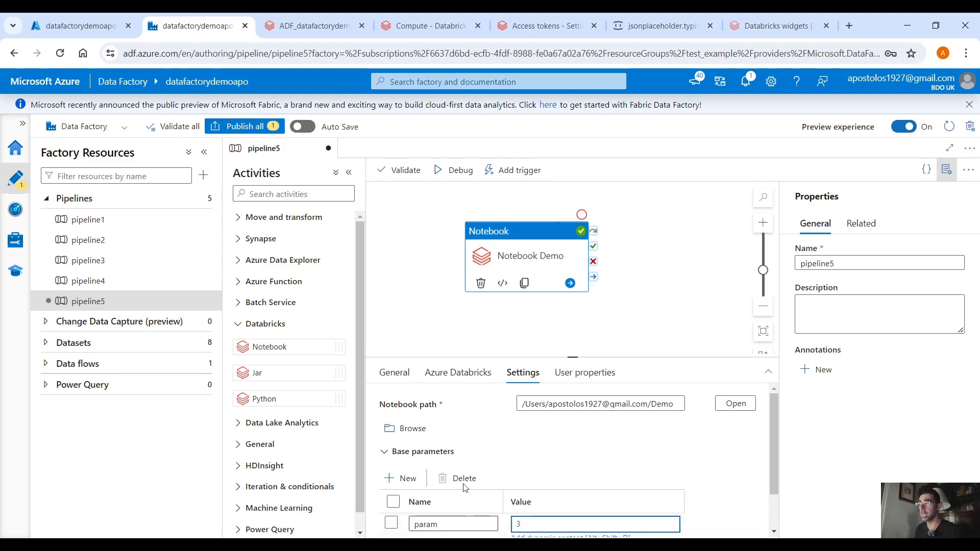
mouse_move(430, 26)
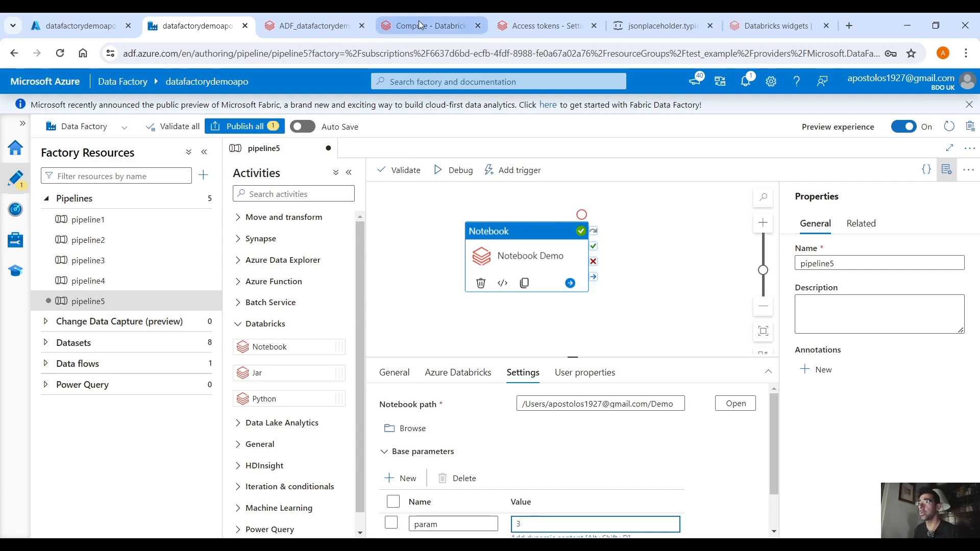
click(427, 25)
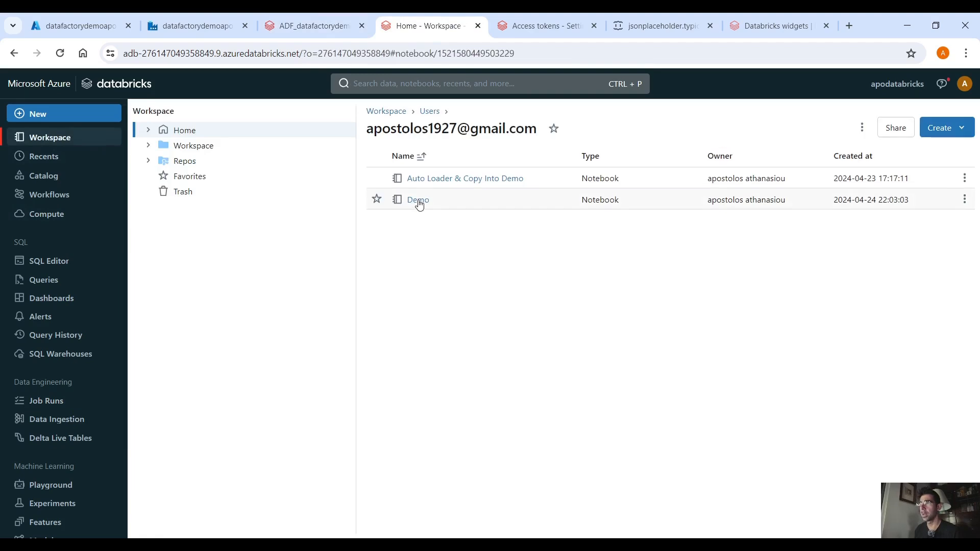
- Review the Demo notebook's dbutils widget code against the Databricks widgets documentation
click(417, 199)
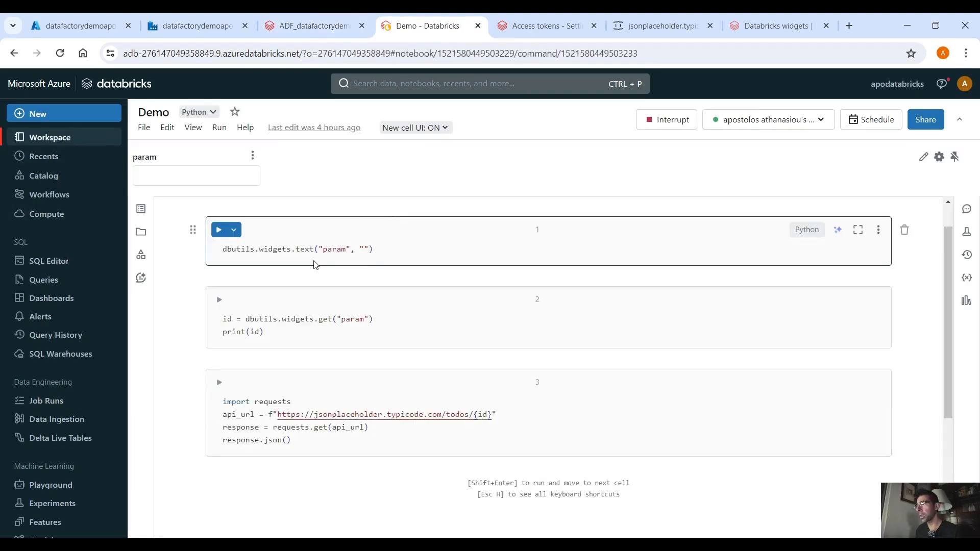
double_click(238, 249)
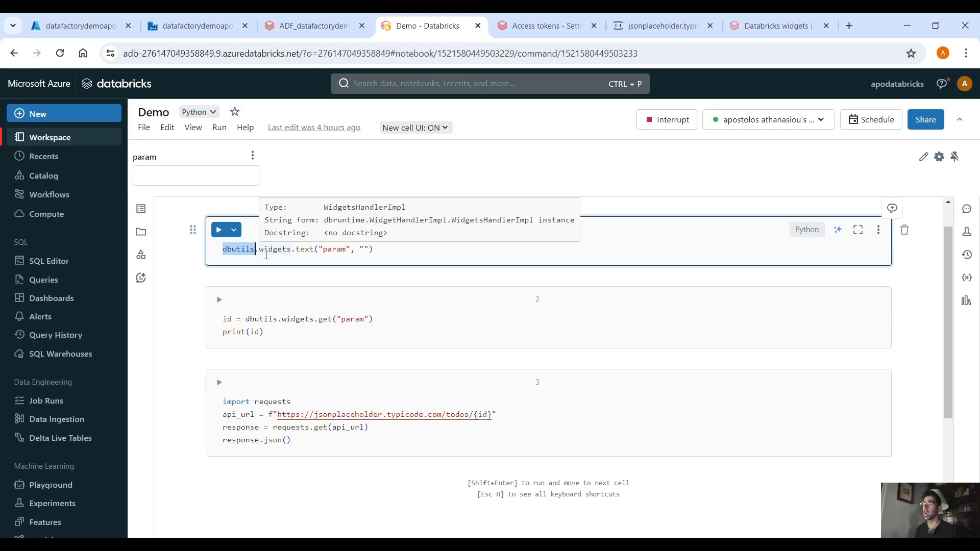
click(778, 25)
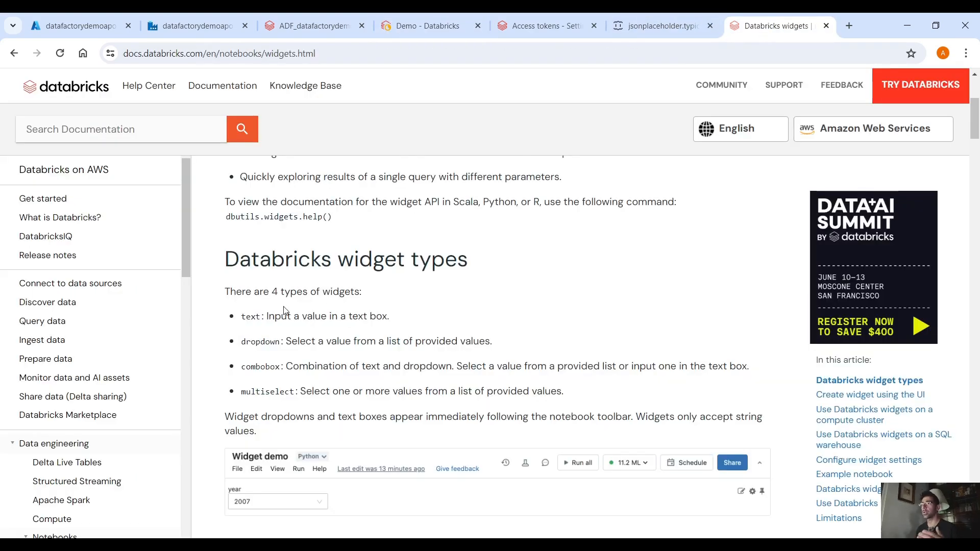
double_click(288, 291)
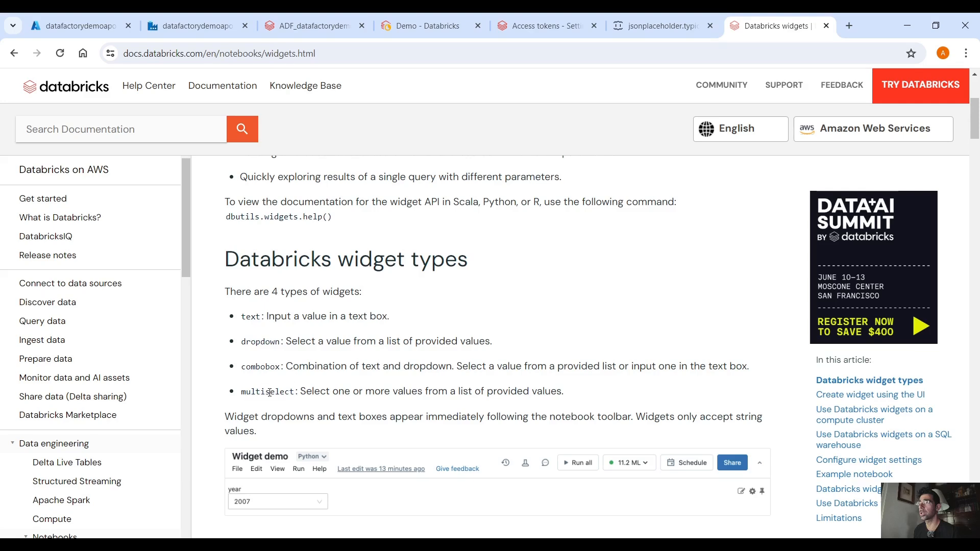
double_click(268, 391)
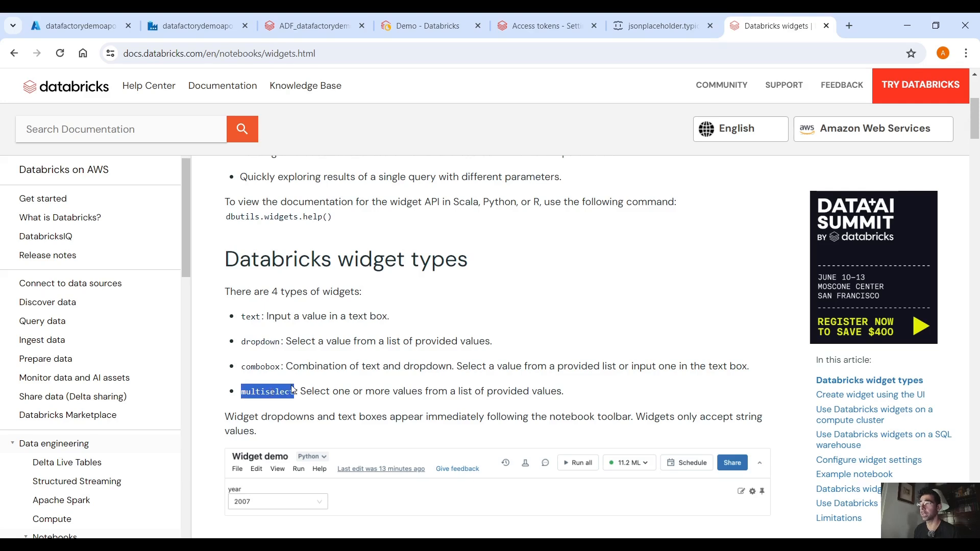
mouse_move(459, 130)
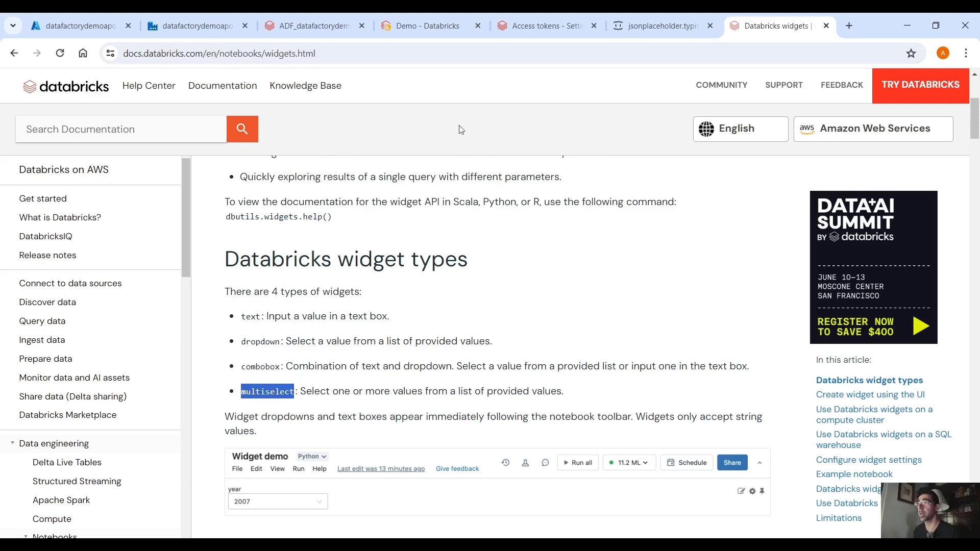
click(428, 26)
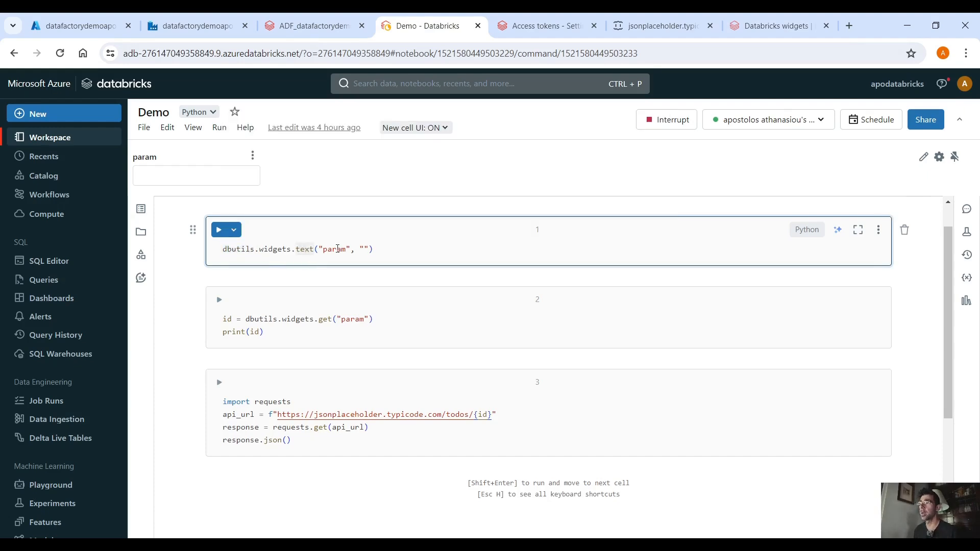
- Create the param widget, enter aaa, and run cell 2 to print aaa
double_click(335, 249)
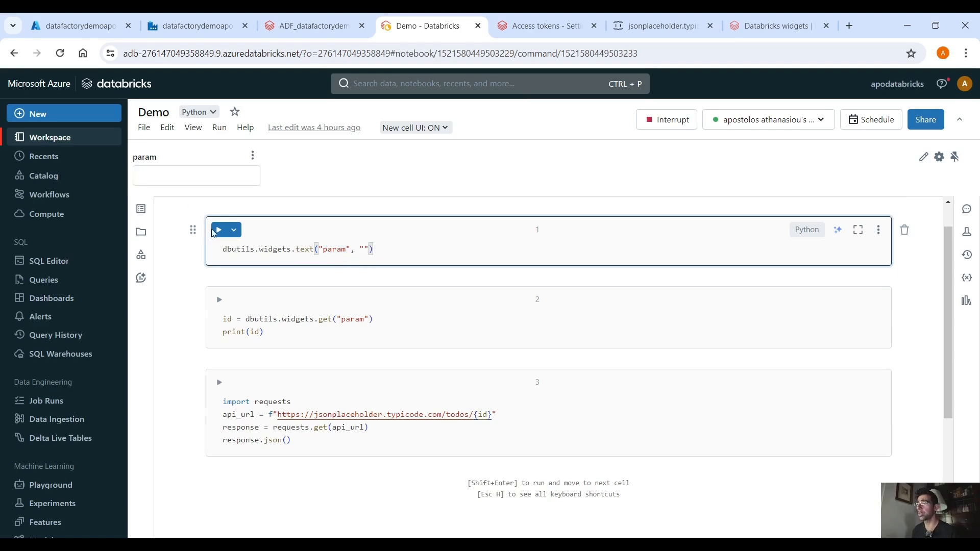
click(219, 229)
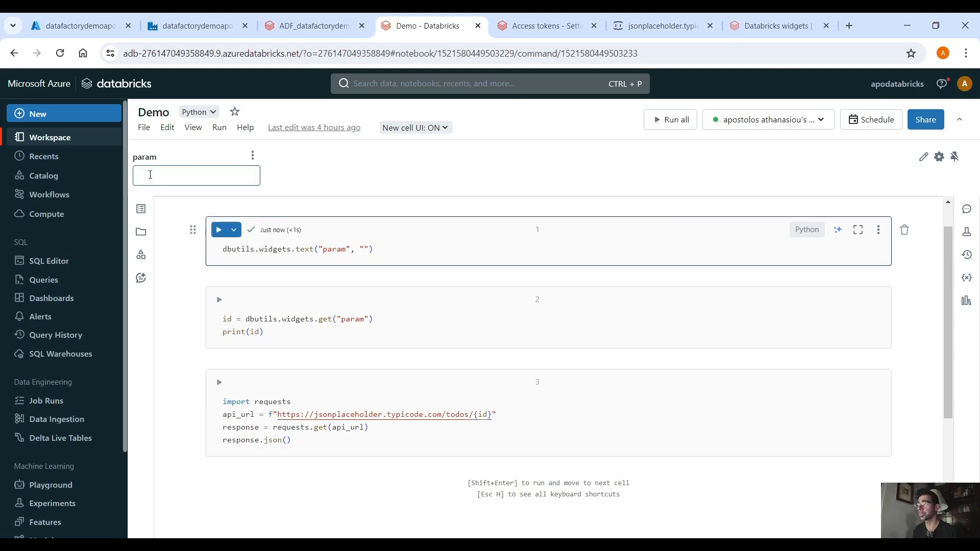
click(195, 174)
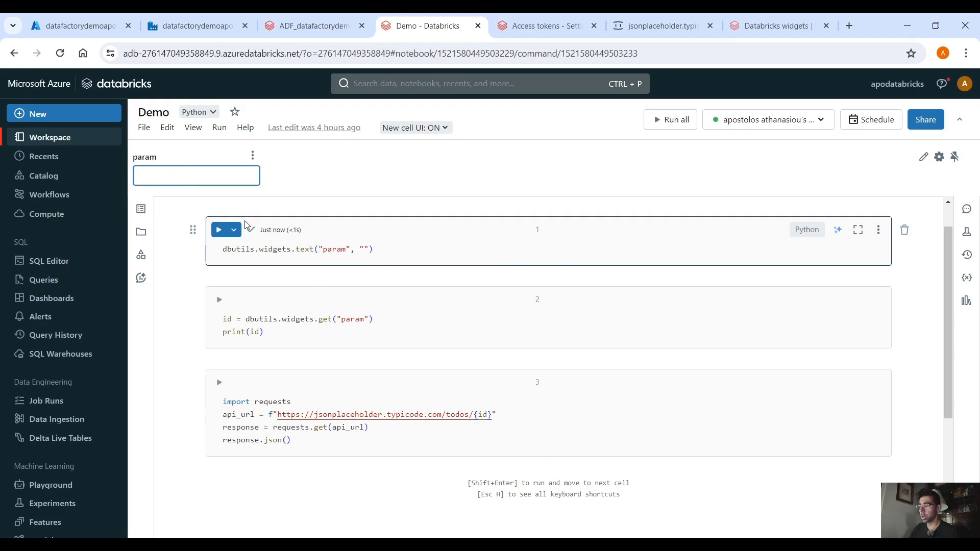
text(aaa)
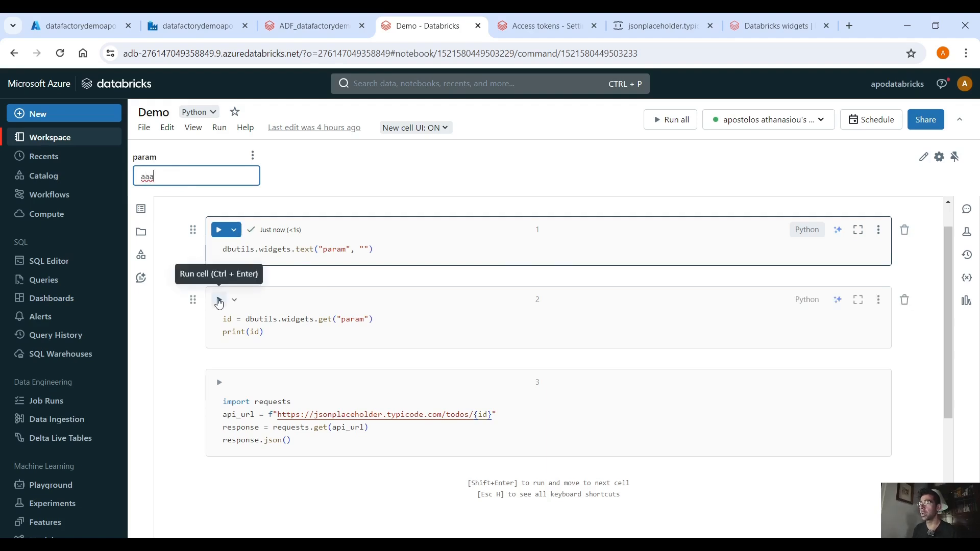
click(218, 299)
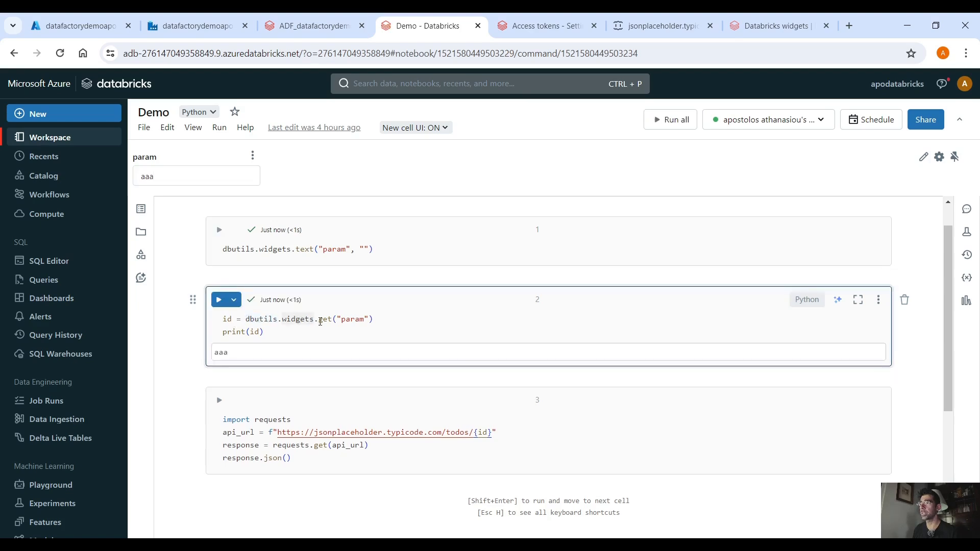
double_click(352, 318)
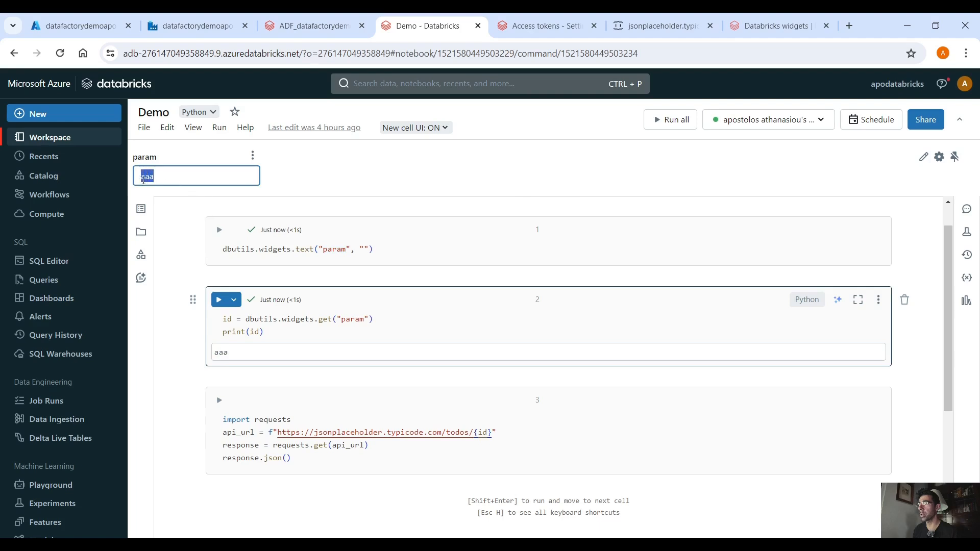
mouse_move(262, 199)
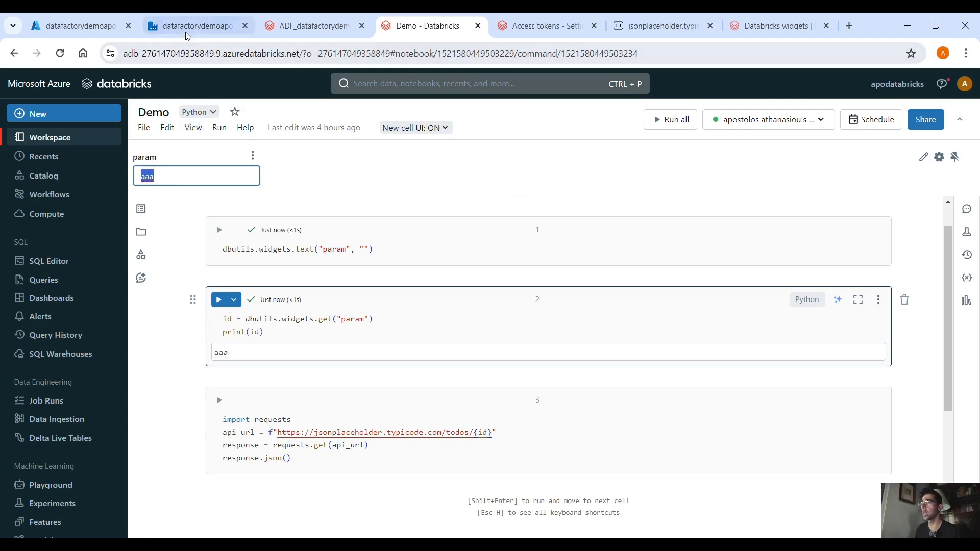
- Run pipeline5 in debug and see the Notebook Demo activity Succeeded in Output
click(196, 25)
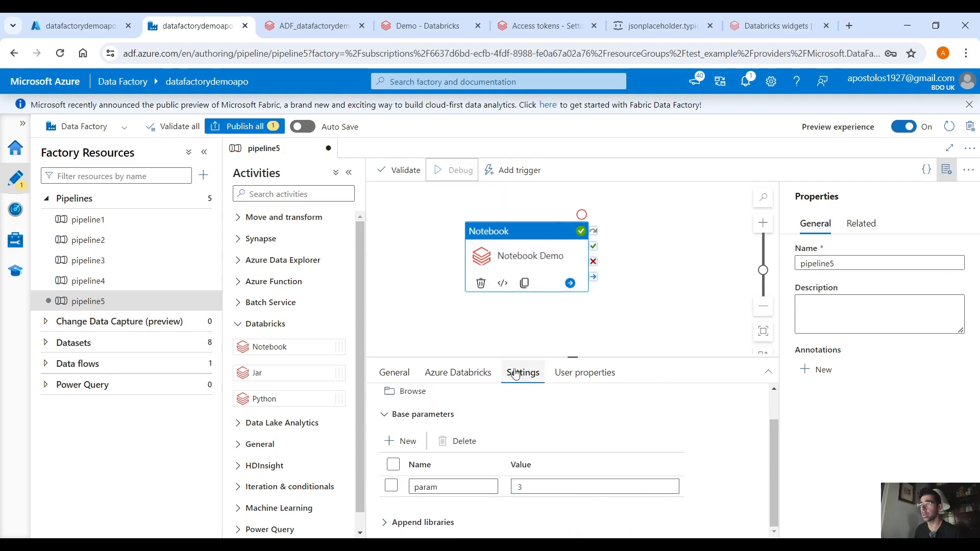
click(451, 169)
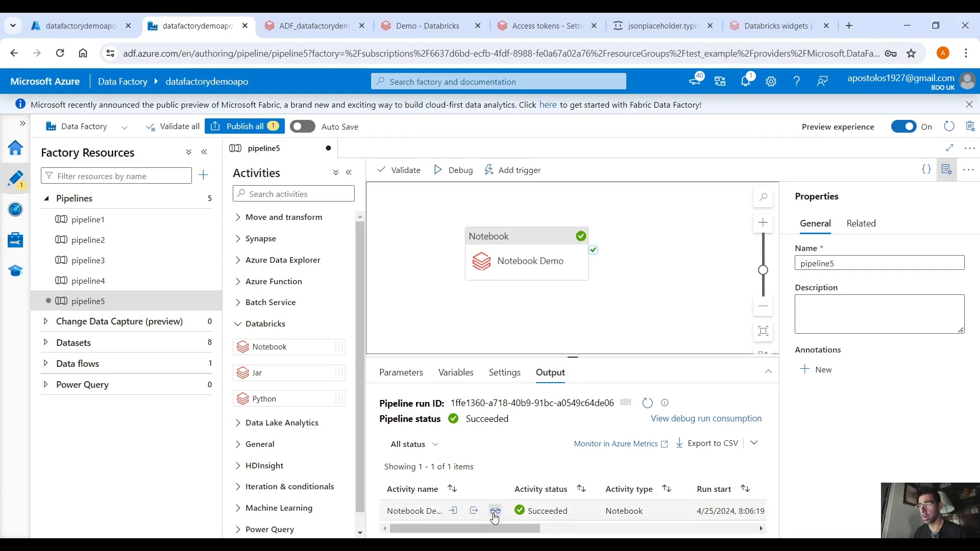
- View the notebook run output printing 3 and returning todo 'fugiat veniam minus'
click(495, 511)
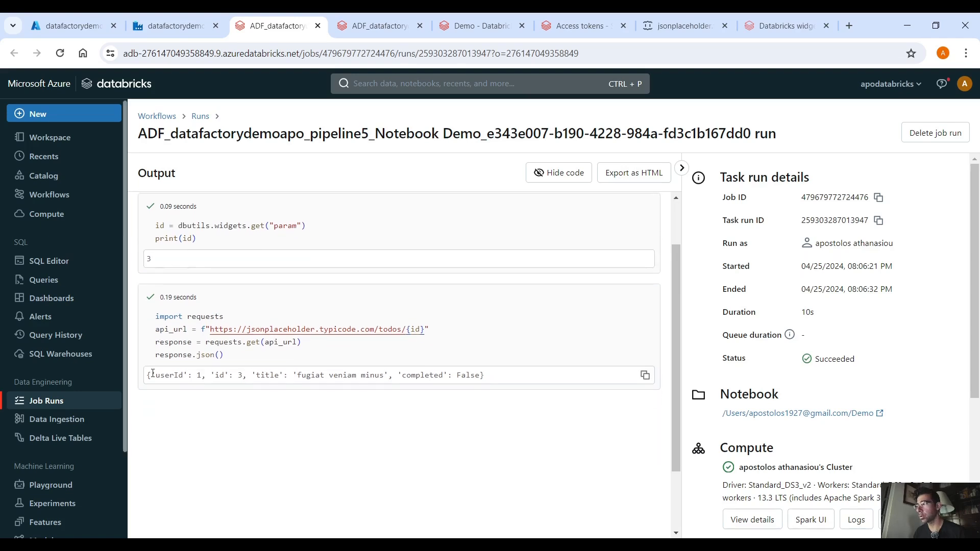
drag(400, 374, 483, 375)
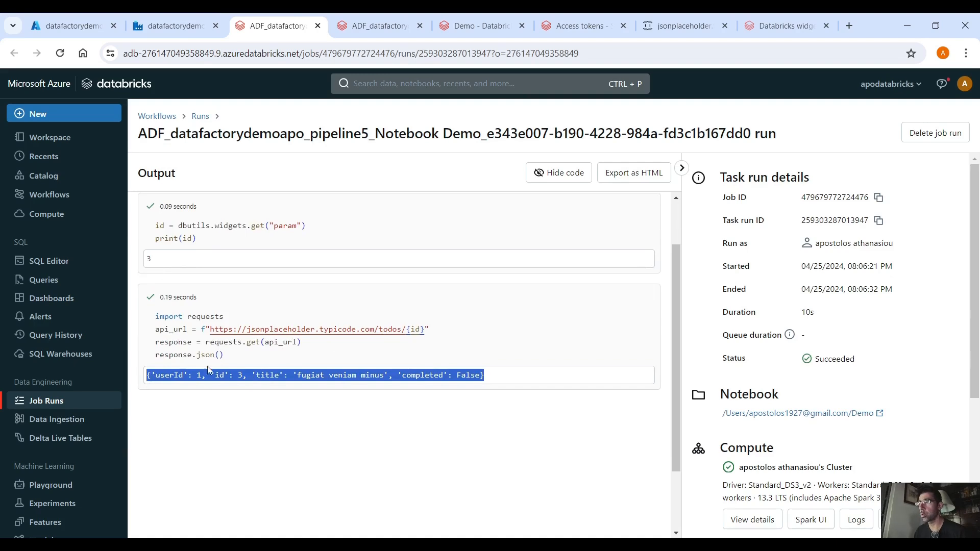
double_click(413, 329)
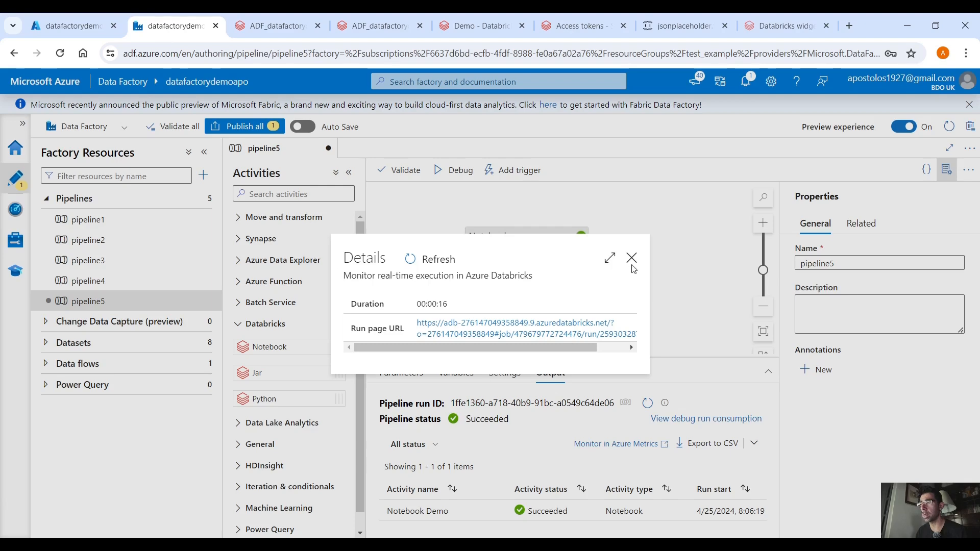
- Close the run details and show the Notebook activity's param = 3 setting
click(631, 258)
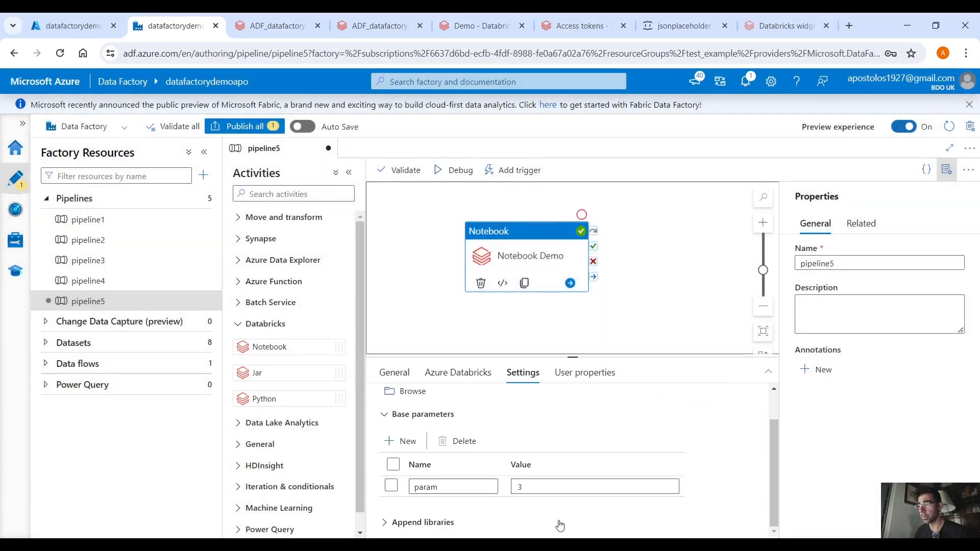
click(379, 26)
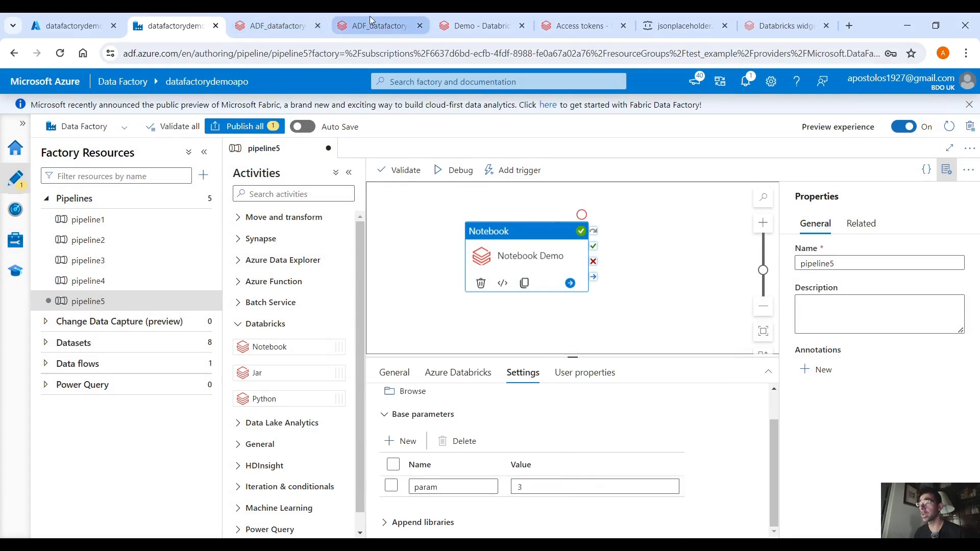